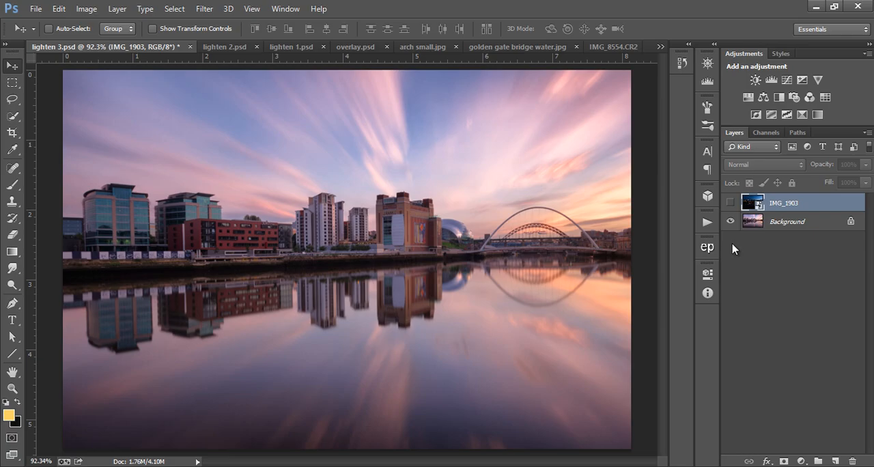
mouse_move(730, 250)
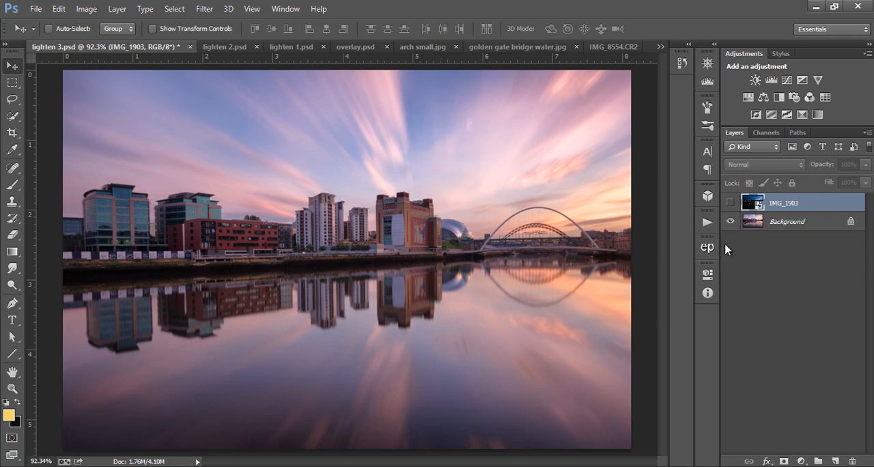
mouse_move(714, 247)
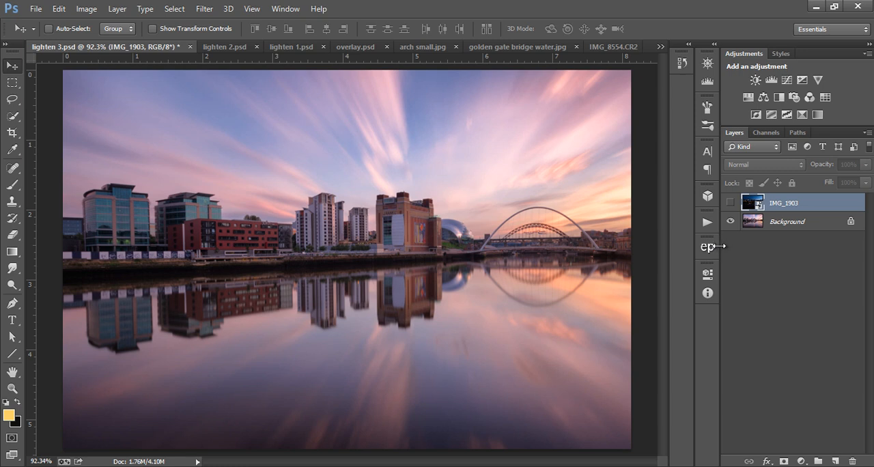
mouse_move(719, 250)
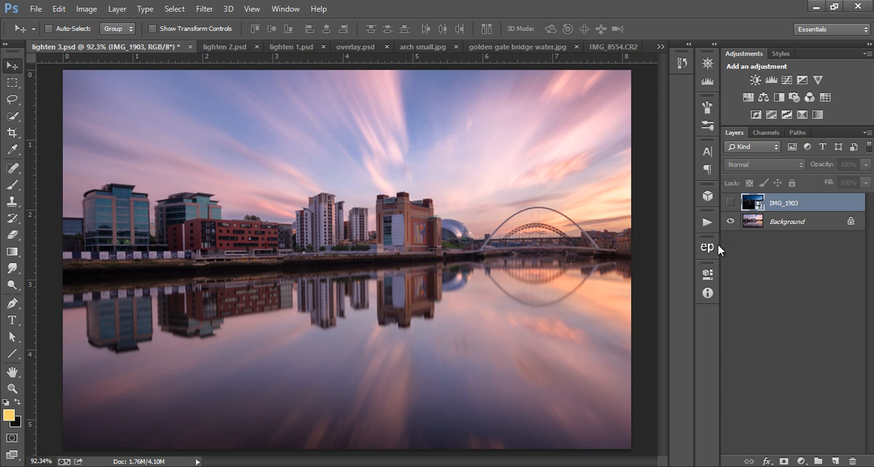
mouse_move(718, 248)
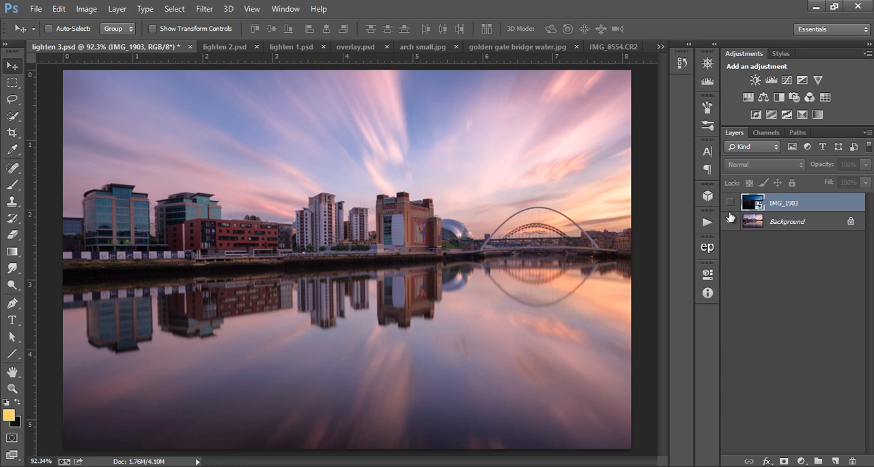
Show the IMG_1903 night layer in Lighten mode at 71% opacity
left_click(730, 221)
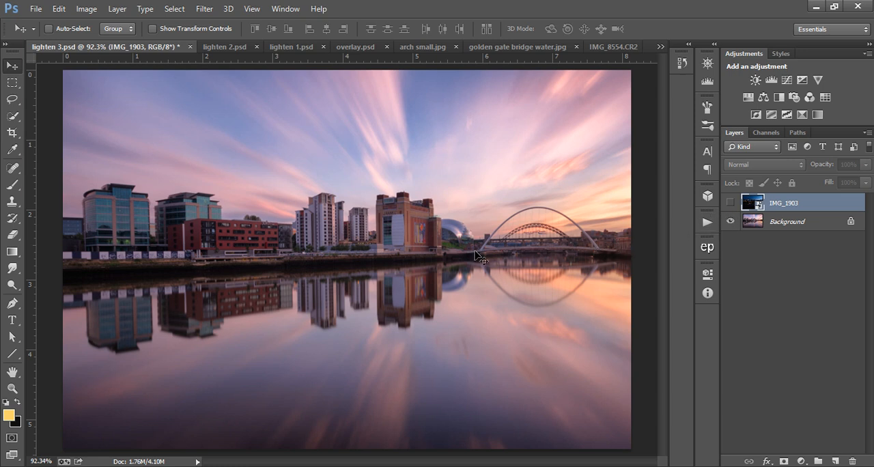
mouse_move(721, 192)
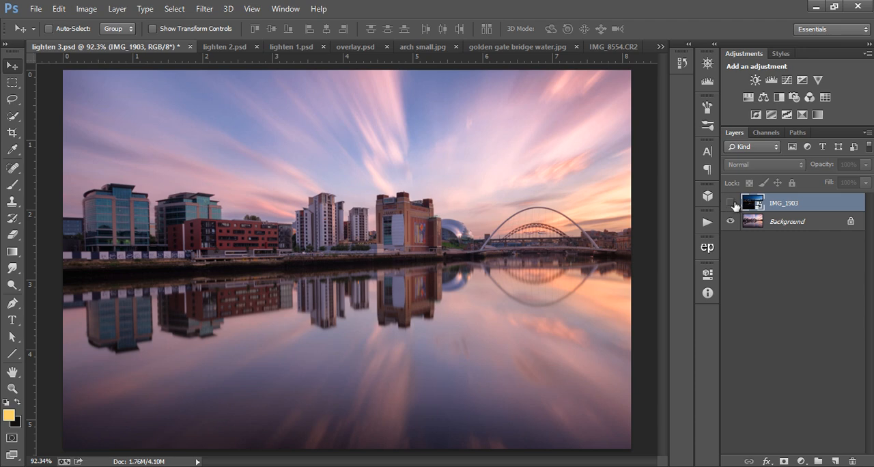
left_click(731, 203)
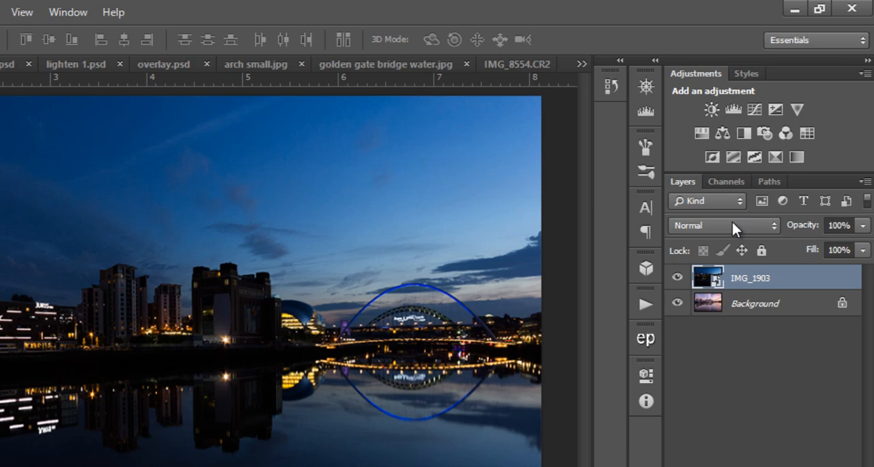
left_click(717, 225)
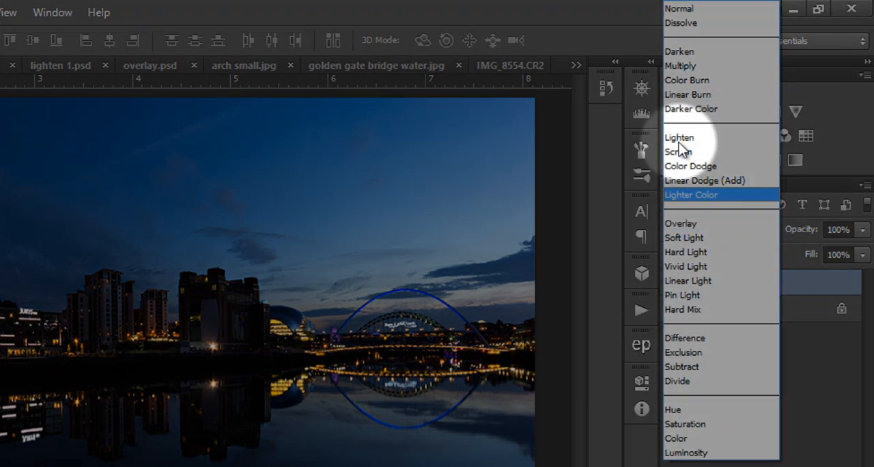
left_click(679, 137)
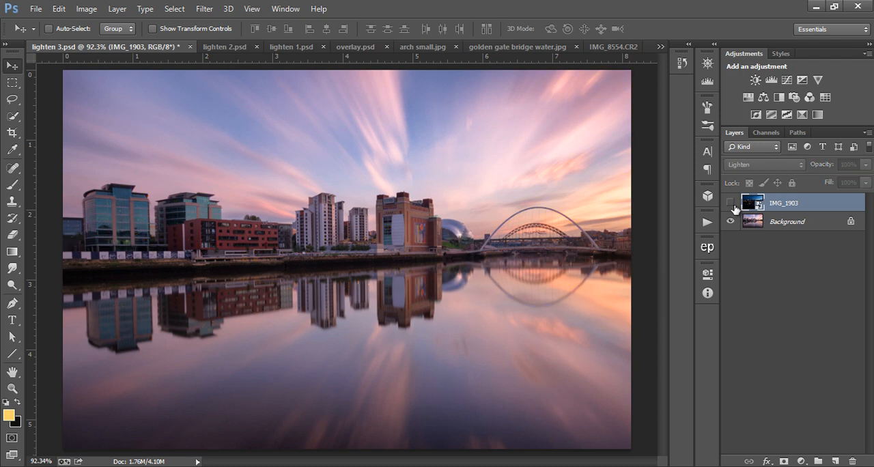
left_click(731, 203)
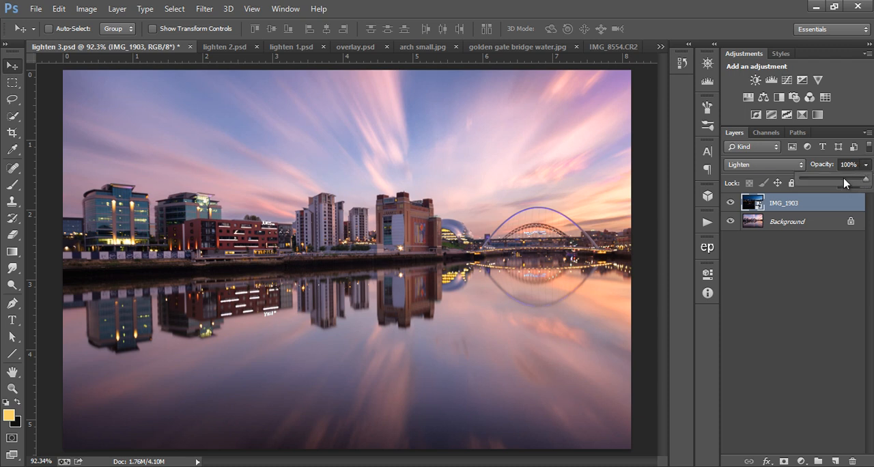
left_click_drag(868, 181, 847, 180)
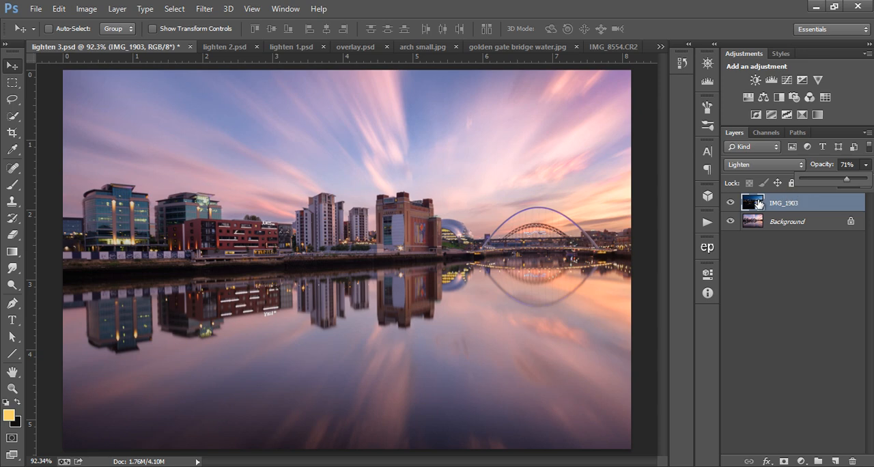
Compare the night layer in Normal and hidden, then reapply Lighten
left_click(763, 164)
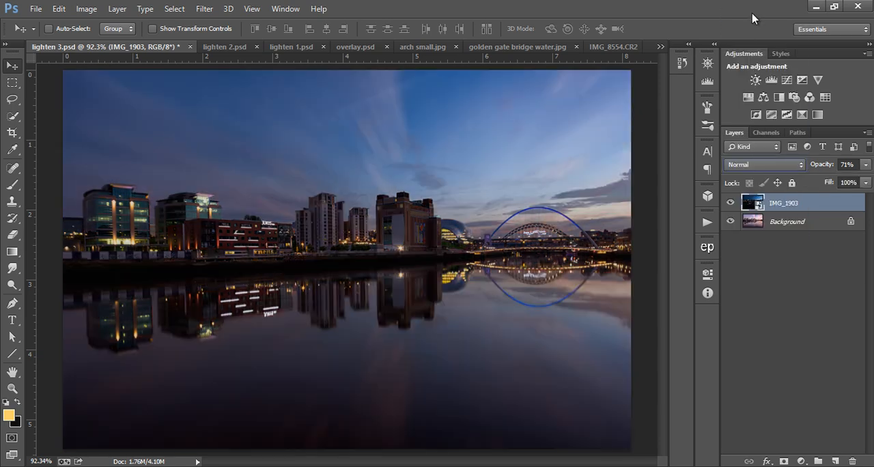
left_click(731, 203)
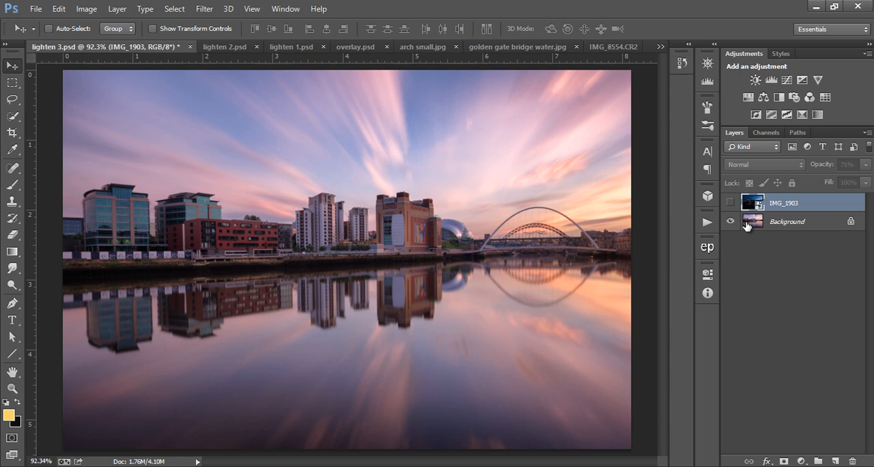
left_click(731, 203)
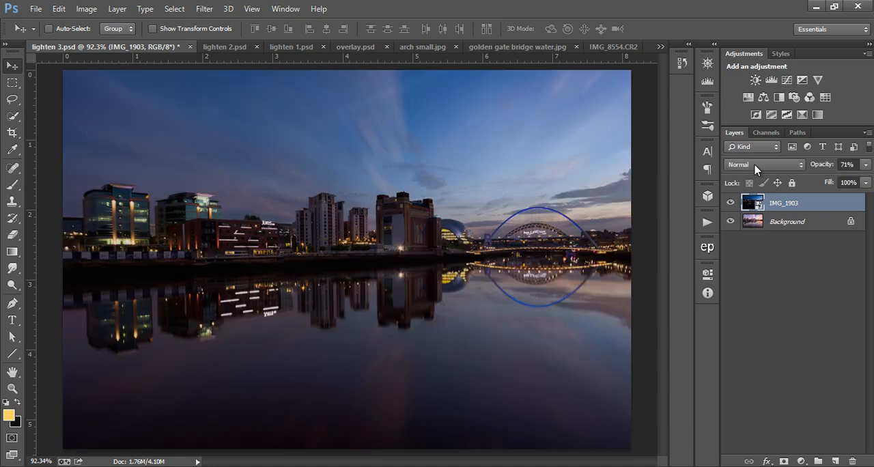
left_click(763, 165)
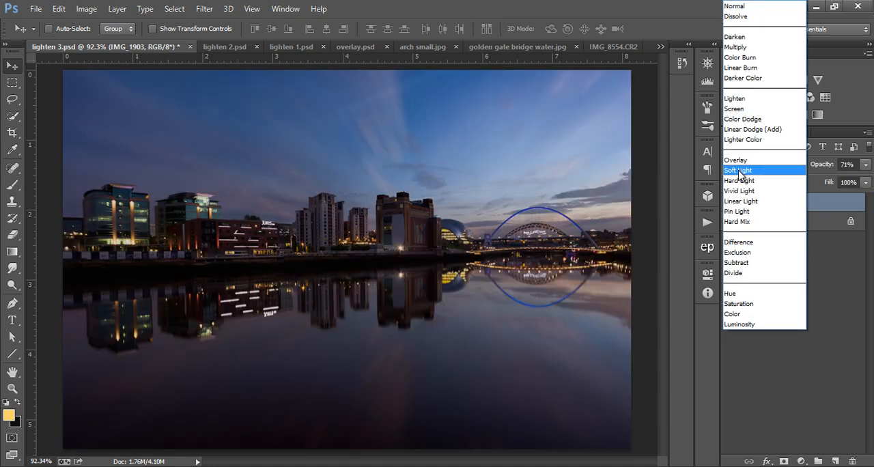
left_click(734, 98)
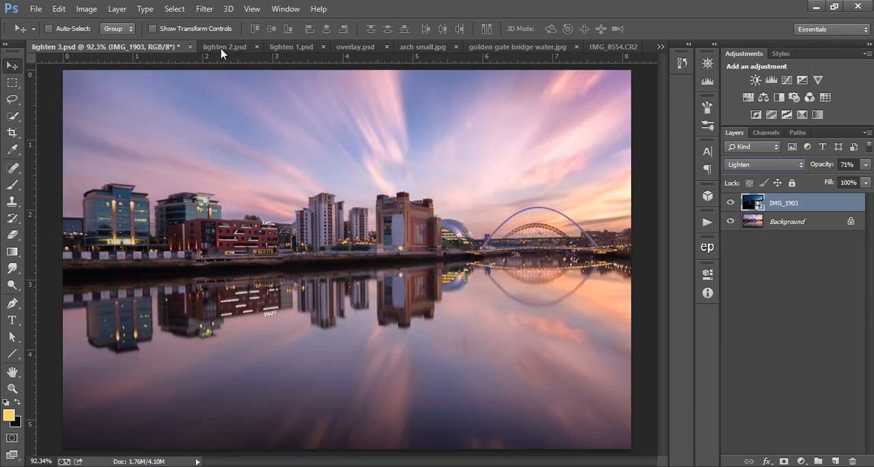
In lighten 2, blend the starry-sky Layer 1 in Lighten at 49% opacity
left_click(224, 47)
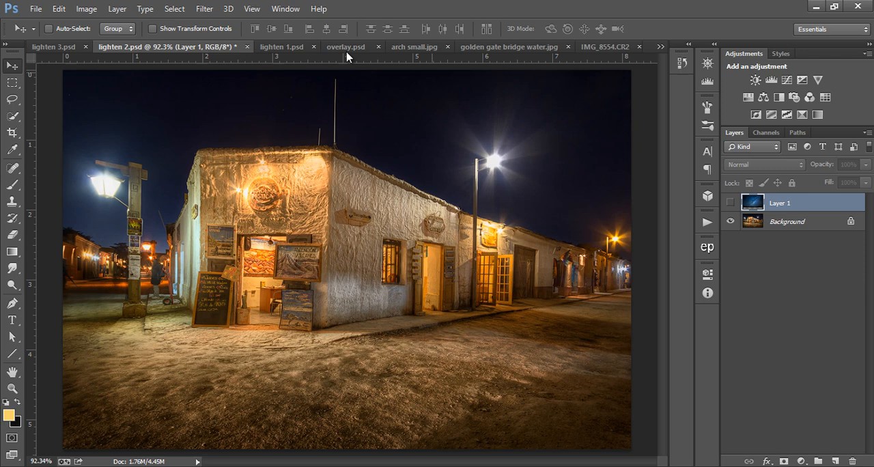
mouse_move(611, 205)
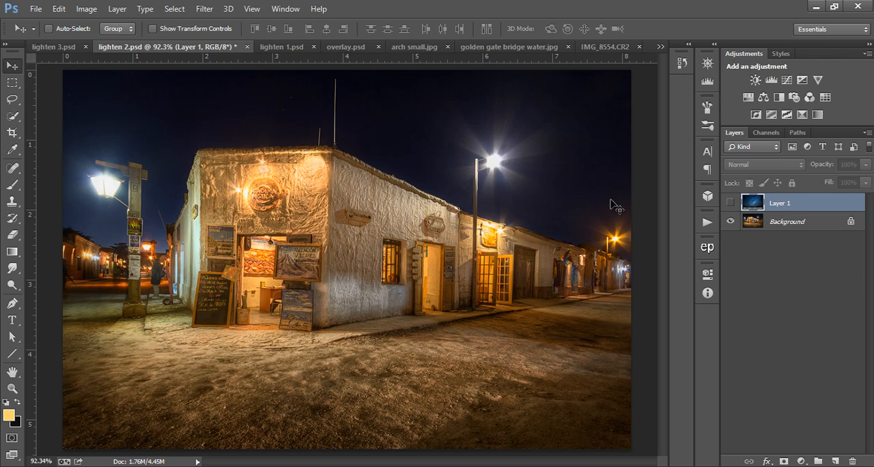
mouse_move(290, 157)
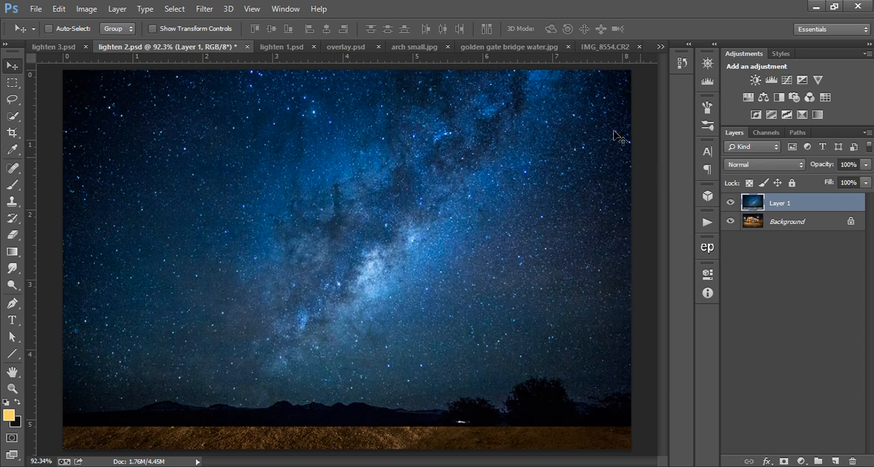
left_click(764, 165)
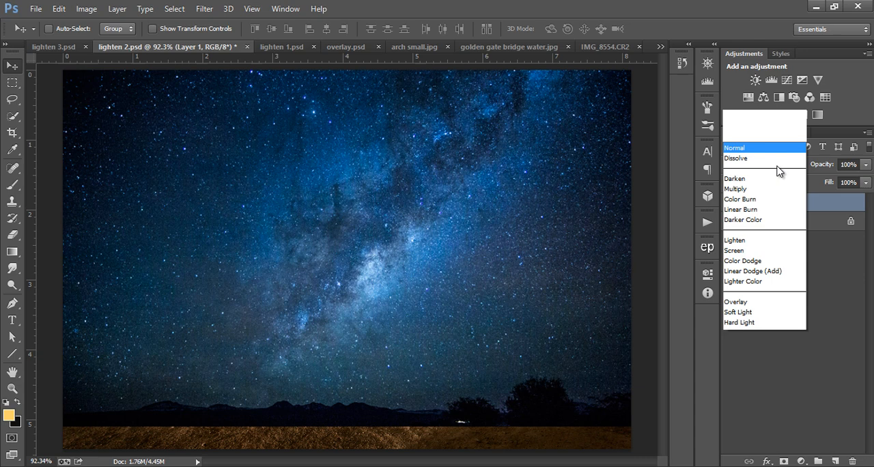
left_click(735, 240)
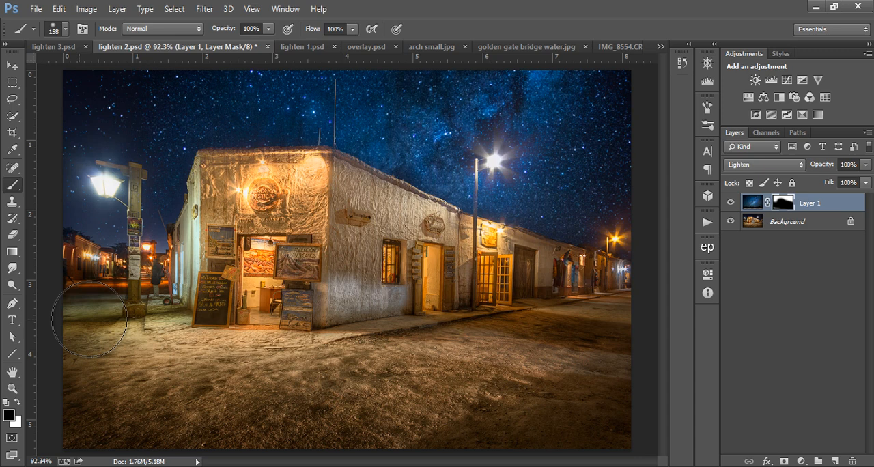
mouse_move(123, 399)
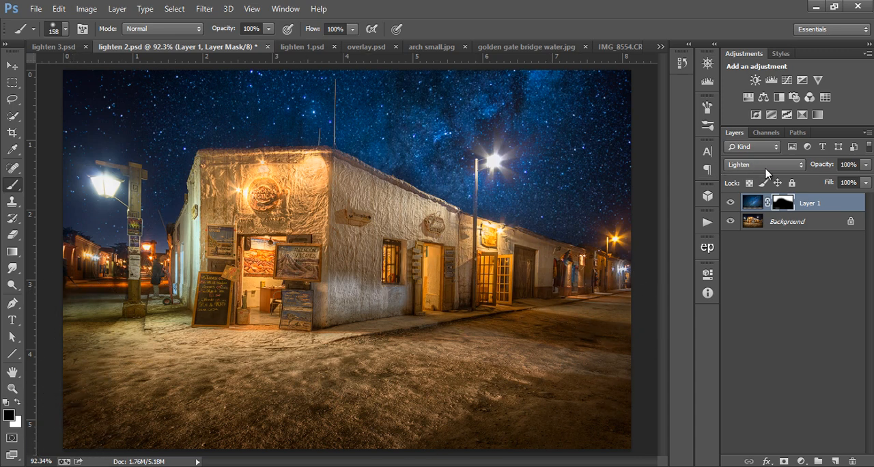
left_click_drag(867, 179, 832, 179)
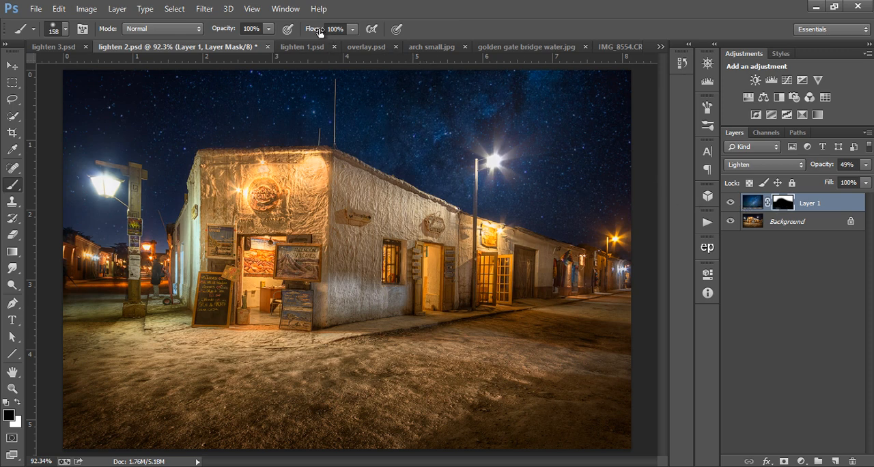
left_click(302, 46)
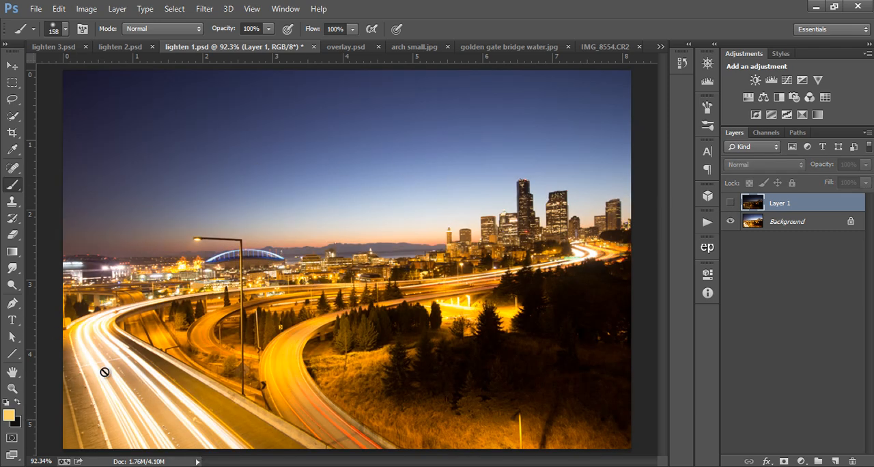
mouse_move(281, 445)
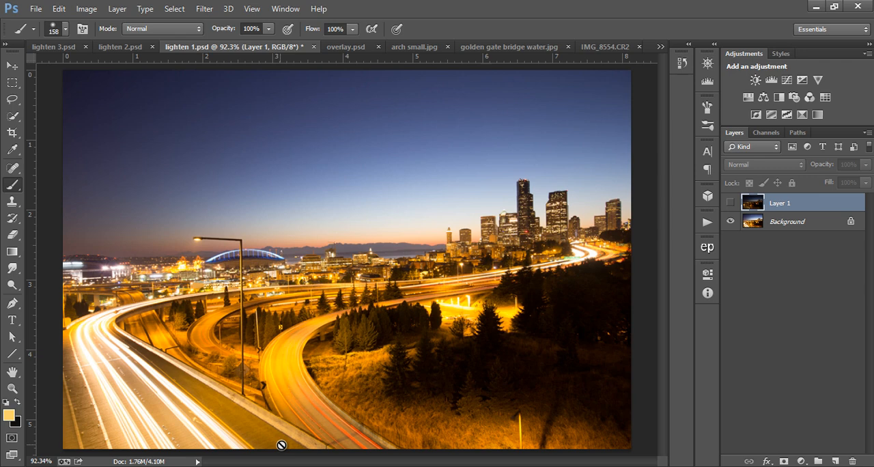
mouse_move(332, 428)
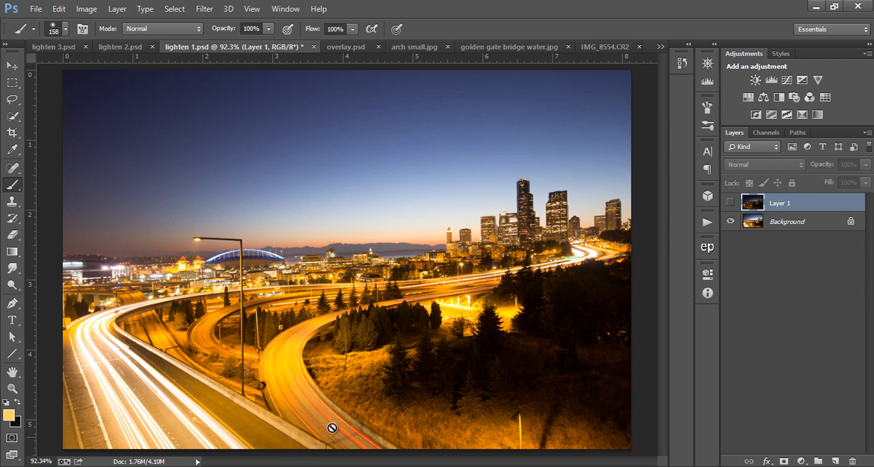
mouse_move(583, 225)
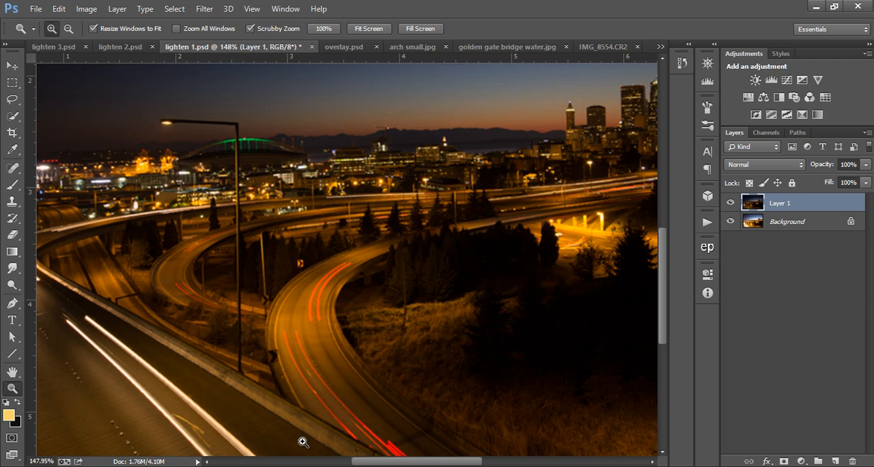
mouse_move(375, 448)
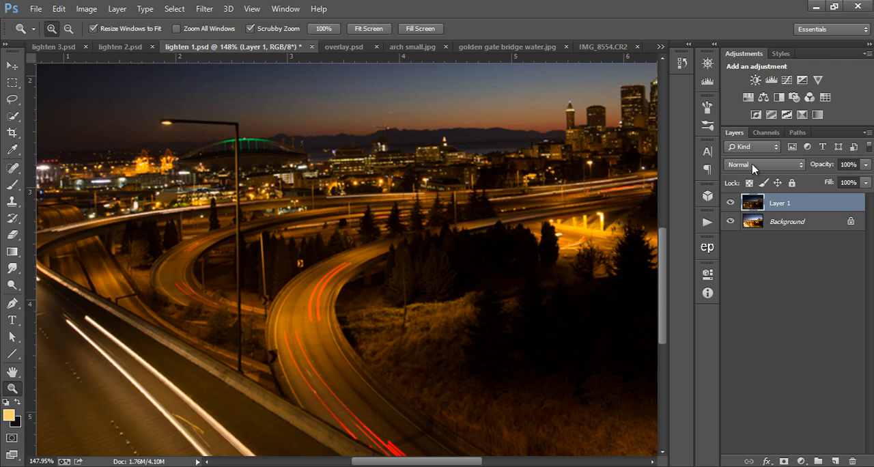
left_click(764, 164)
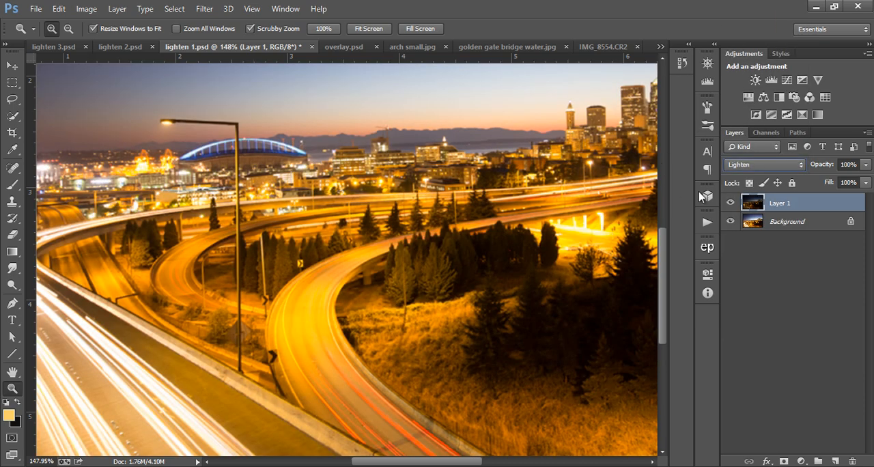
left_click(730, 202)
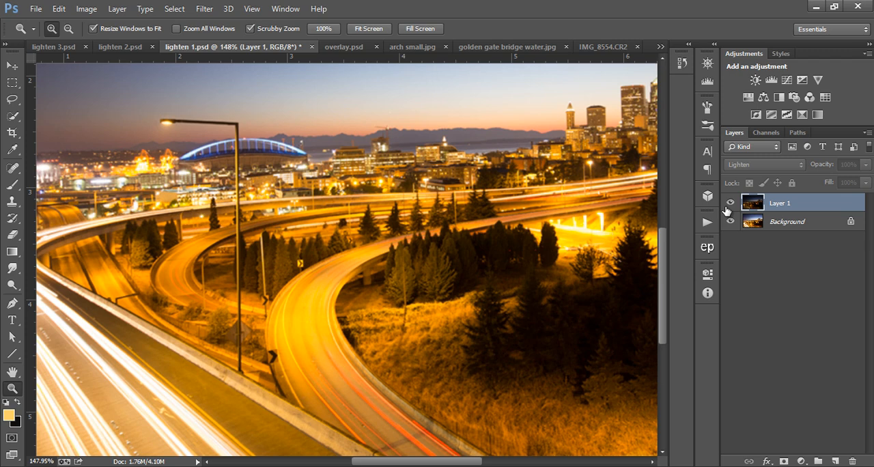
mouse_move(707, 222)
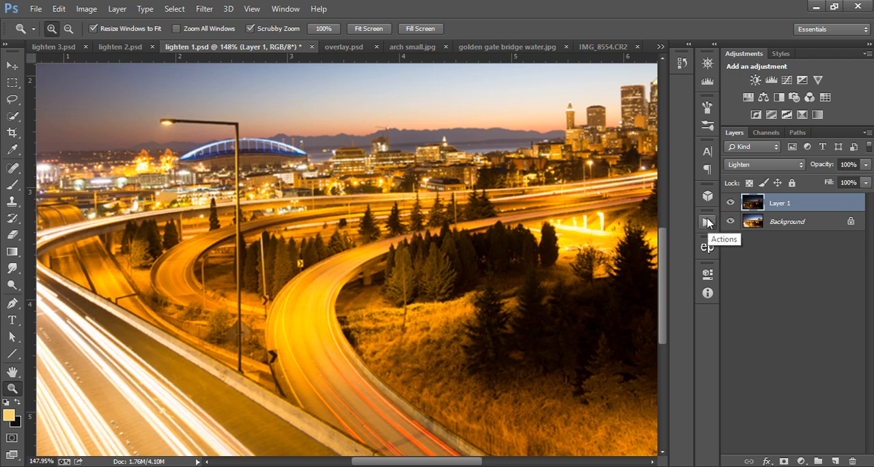
mouse_move(723, 208)
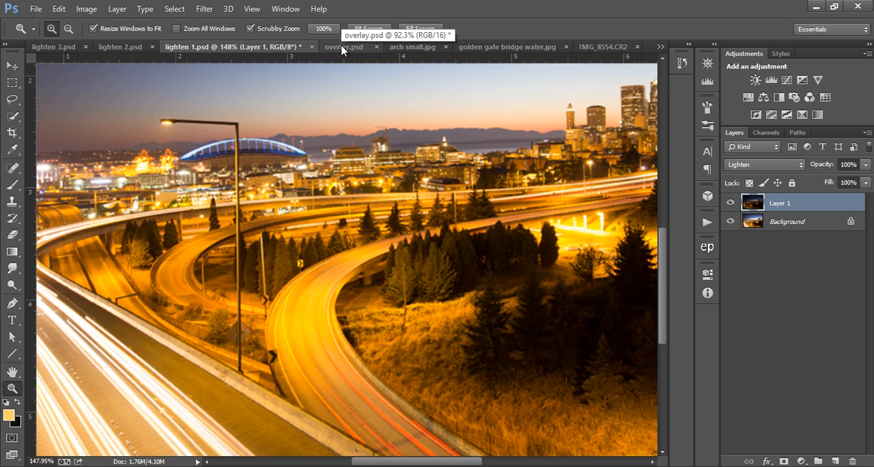
In overlay.psd, add an empty Layer 1 and pick a new foreground colour
left_click(345, 46)
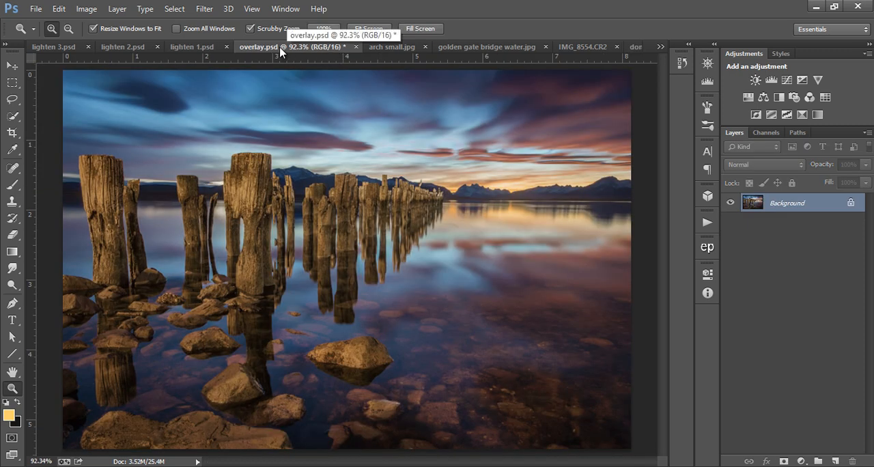
mouse_move(269, 43)
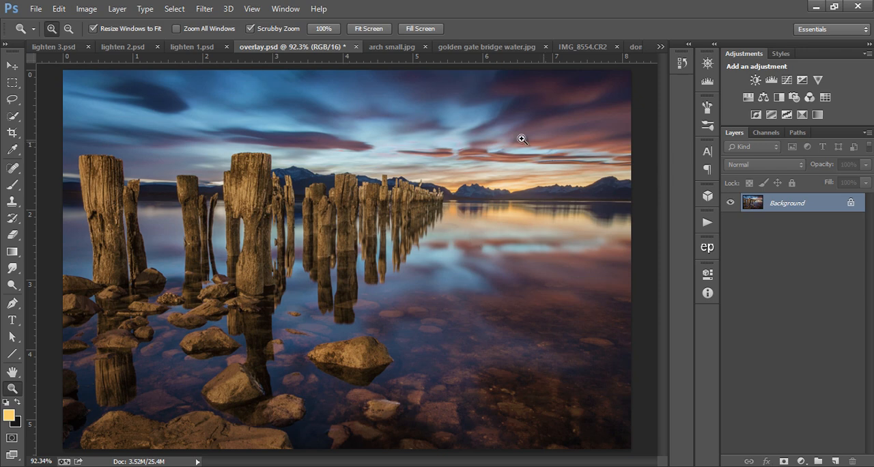
mouse_move(193, 22)
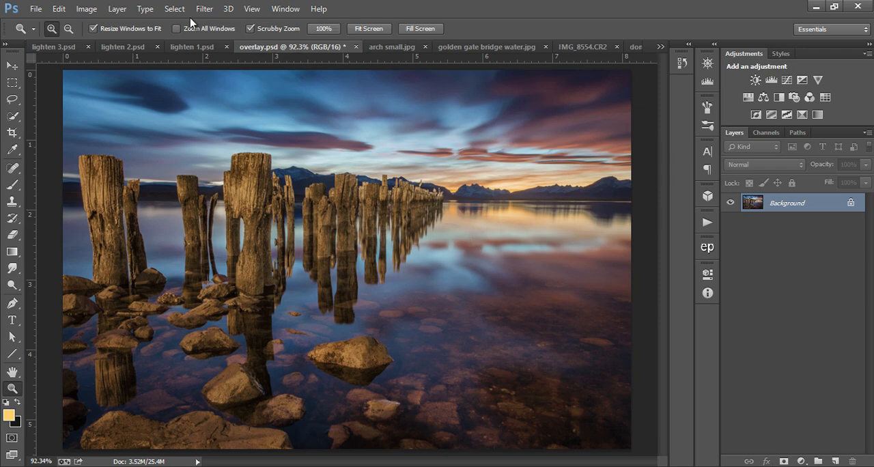
left_click(117, 8)
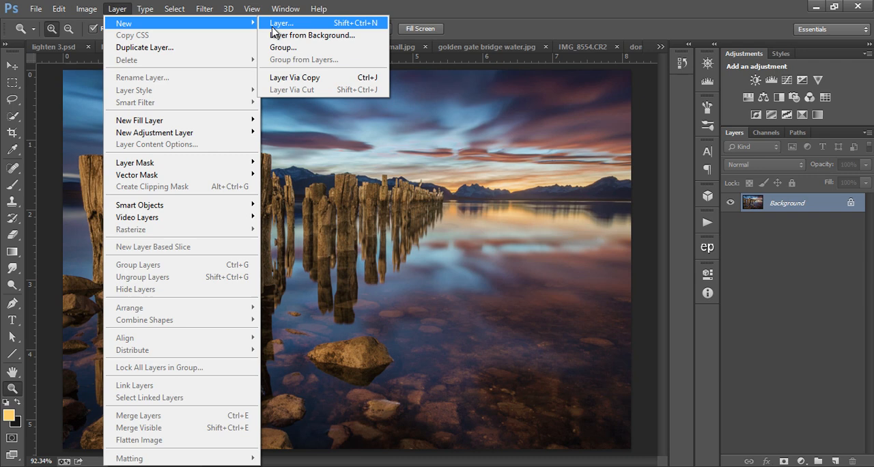
left_click(280, 22)
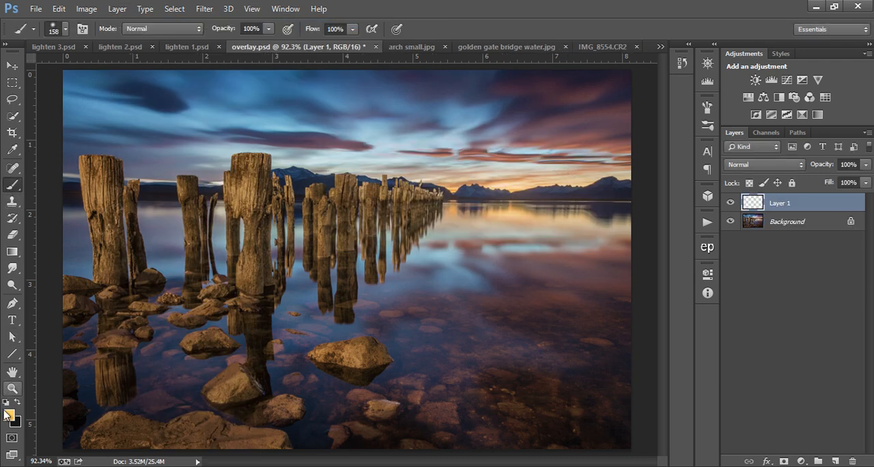
left_click(9, 415)
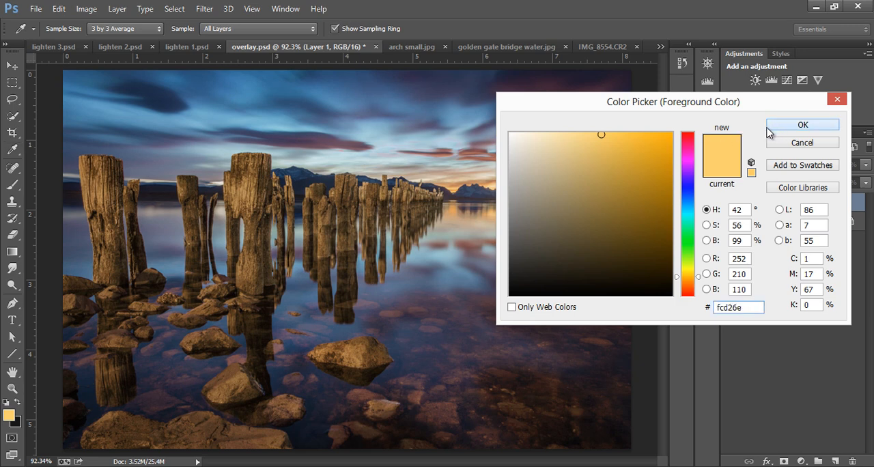
Paint a warm yellow glow on Layer 1, blended in Overlay at about 36% opacity
left_click(803, 125)
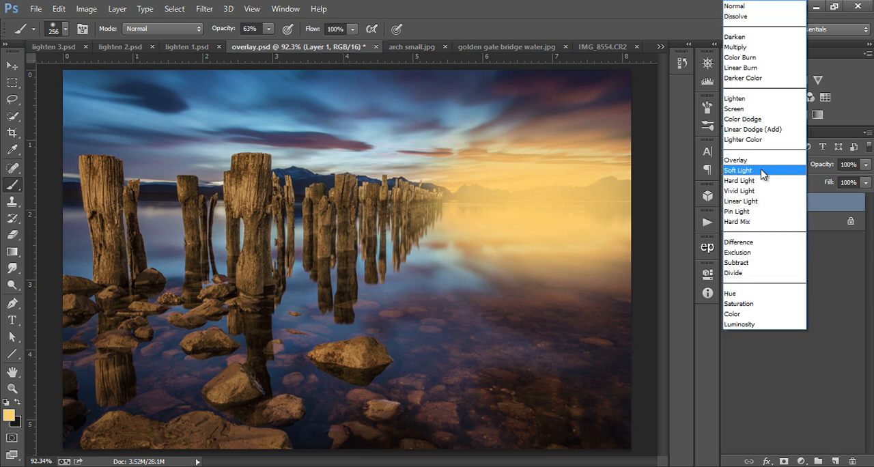
left_click(738, 170)
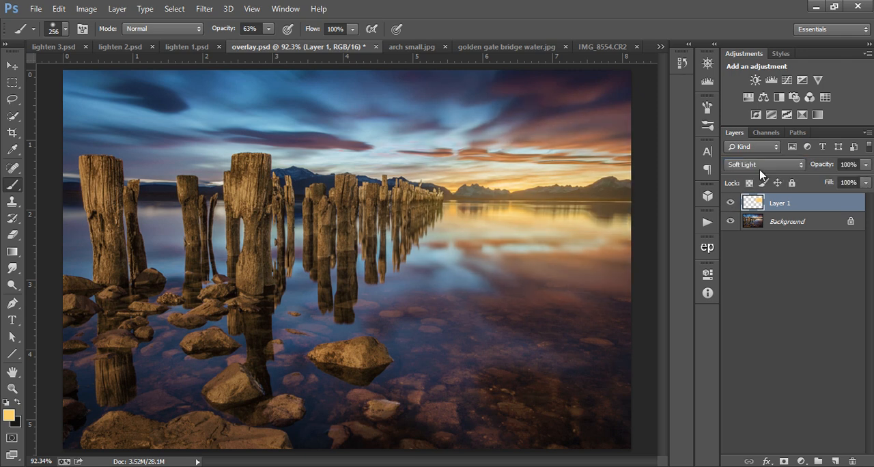
left_click(762, 164)
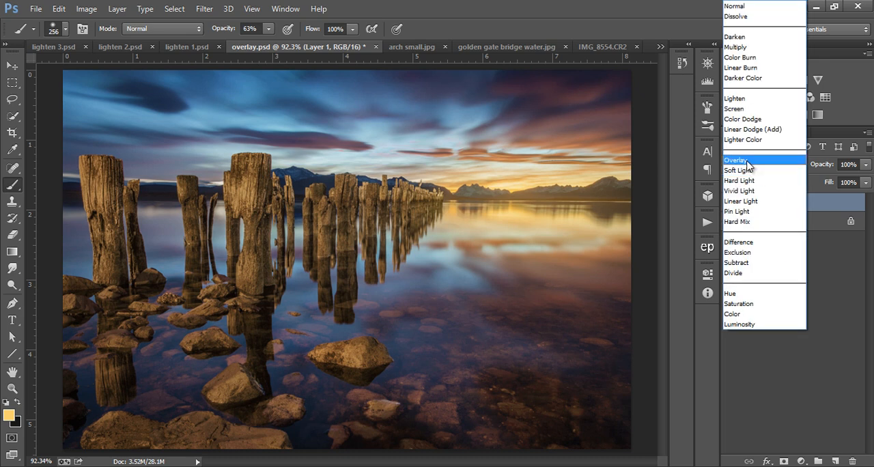
left_click(737, 160)
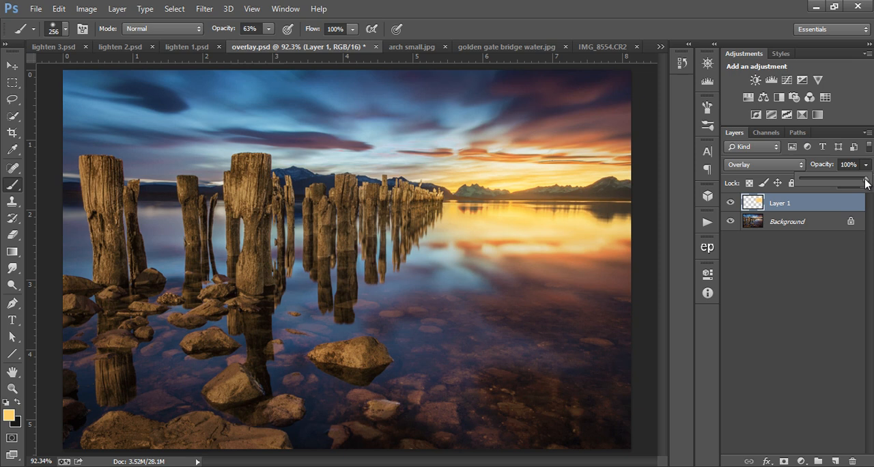
left_click_drag(866, 182, 832, 182)
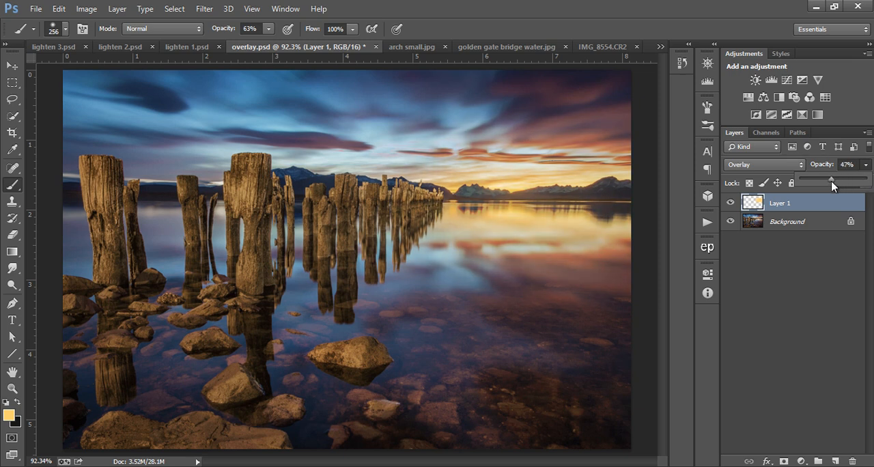
left_click_drag(832, 179, 823, 179)
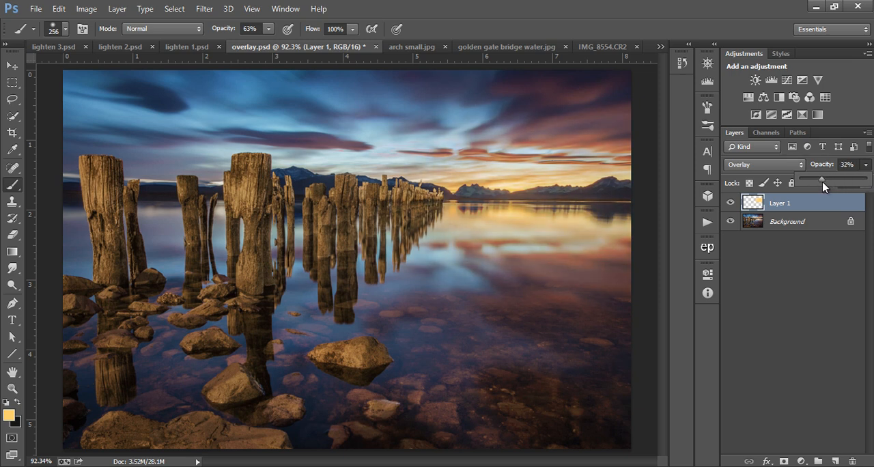
left_click_drag(822, 179, 827, 179)
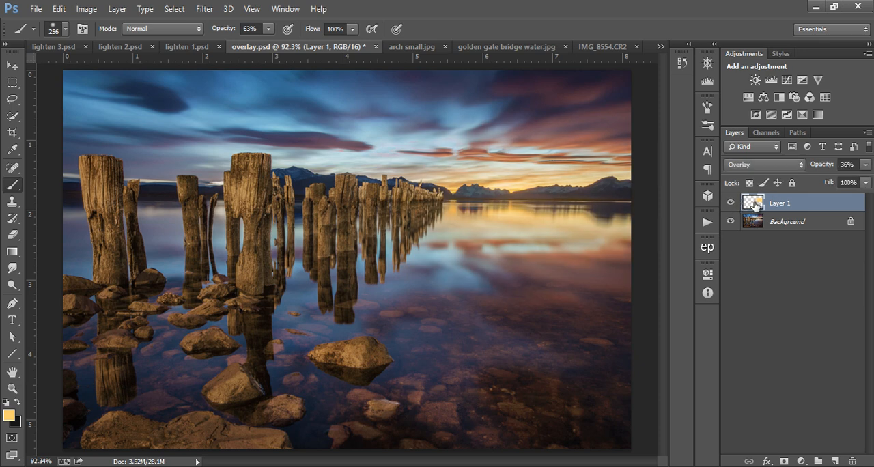
left_click(318, 46)
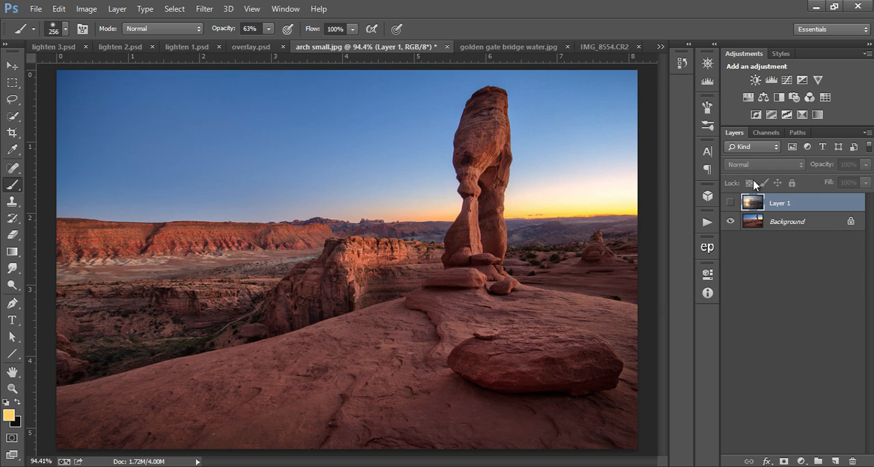
Show the cloud Layer 1 over the arch in Overlay and toggle it to compare
left_click(731, 203)
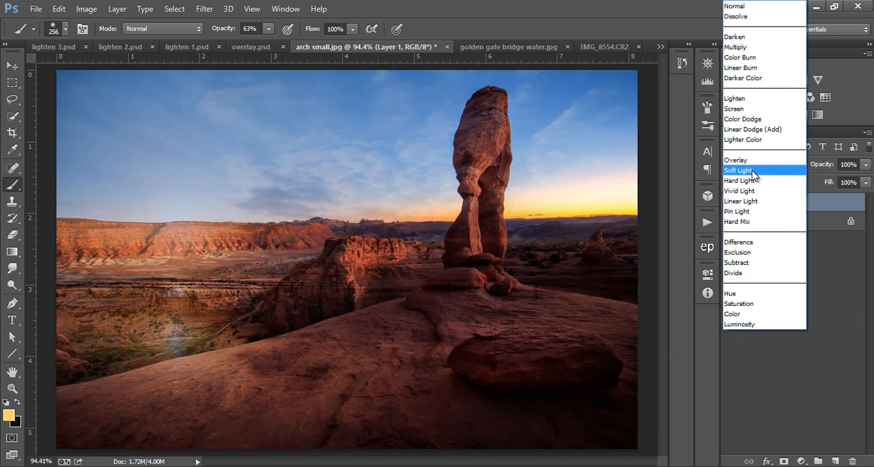
left_click(736, 160)
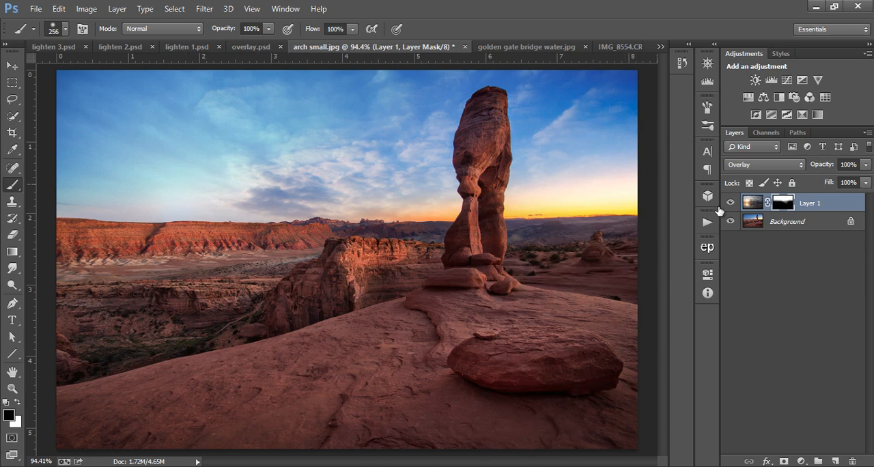
left_click(731, 203)
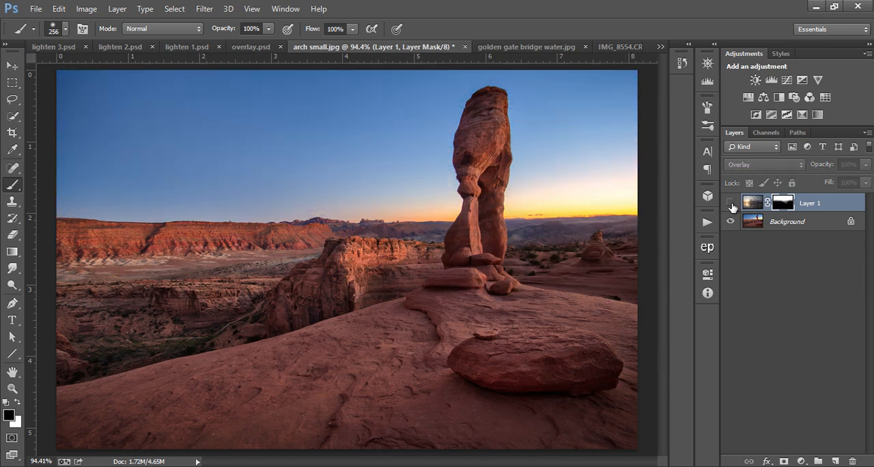
left_click(731, 203)
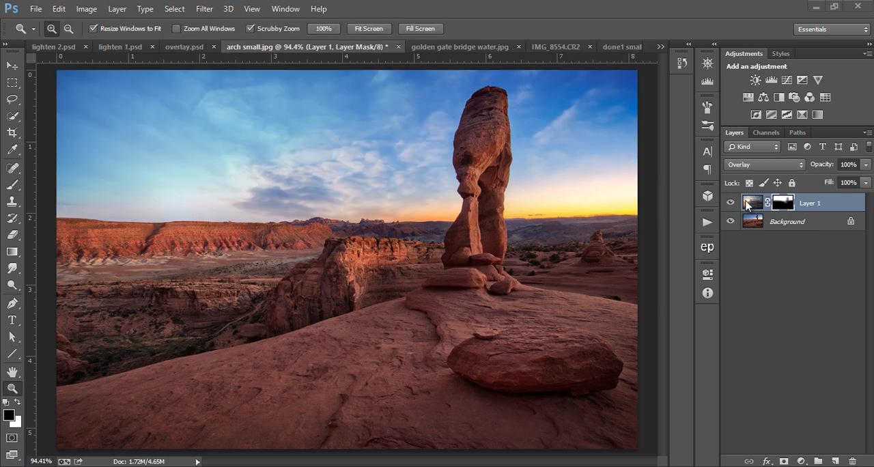
In the Golden Gate bridge photo, set the birds Layer 1 to Darken
left_click(392, 46)
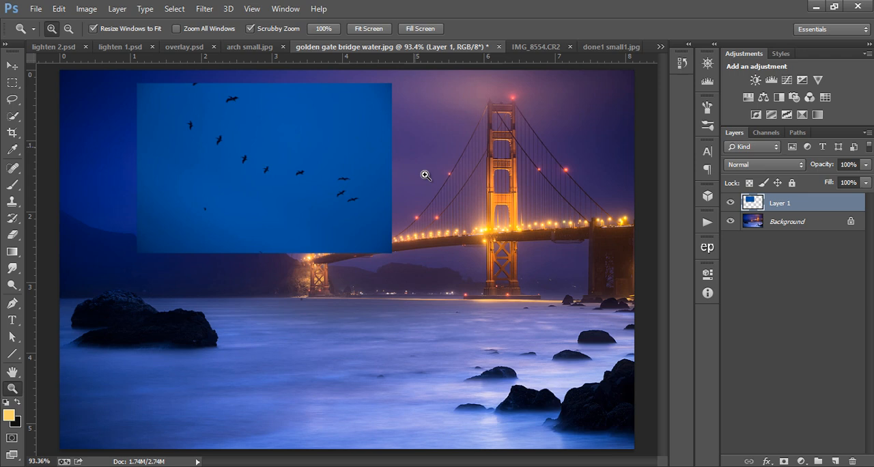
mouse_move(434, 192)
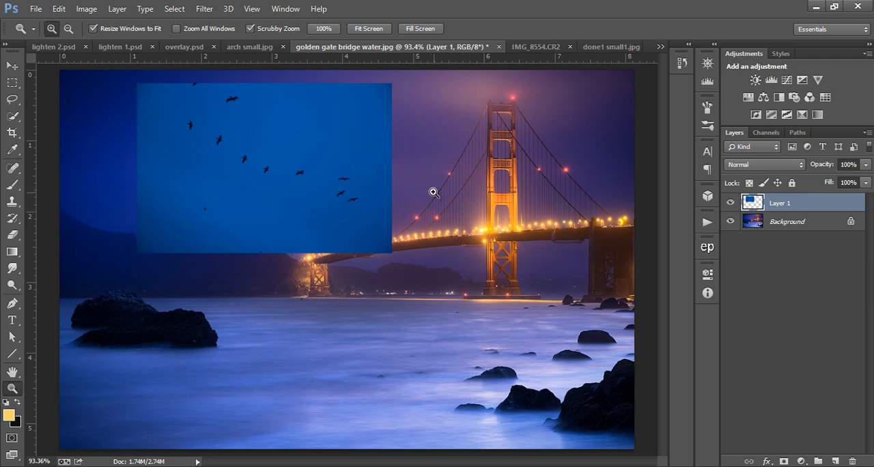
mouse_move(423, 189)
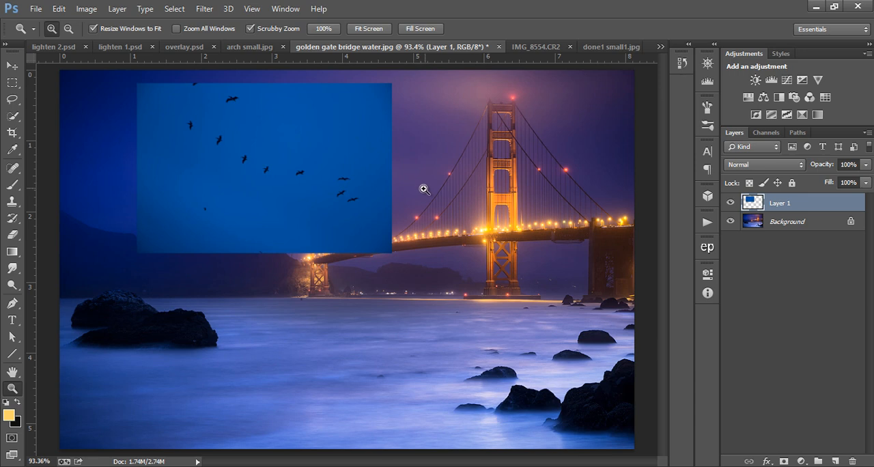
mouse_move(731, 205)
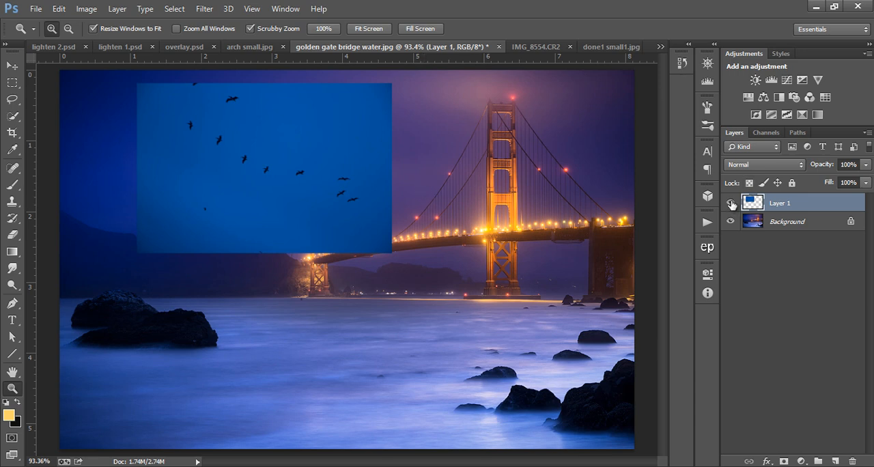
left_click(731, 205)
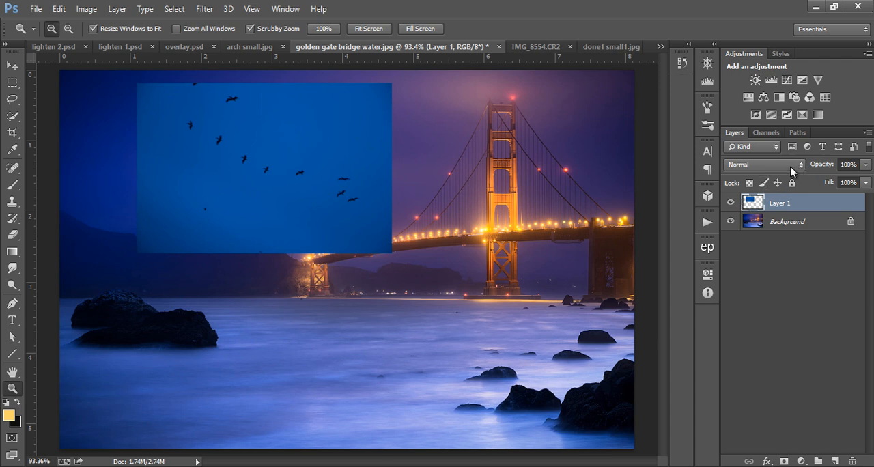
left_click(763, 164)
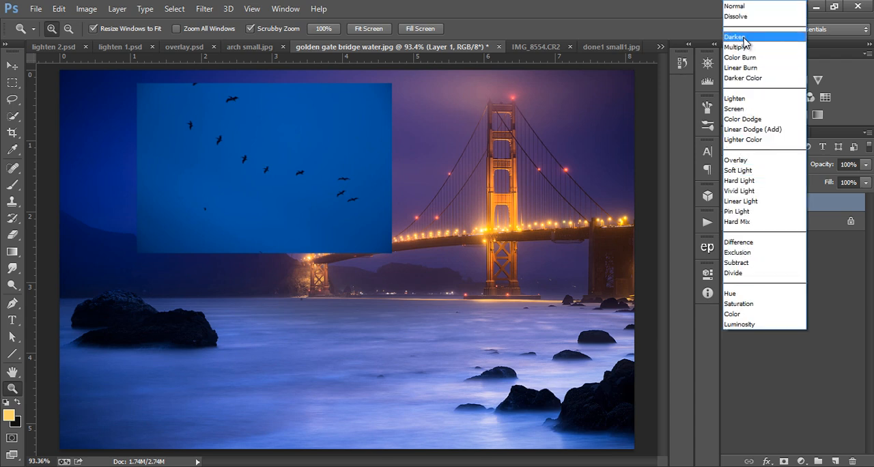
left_click(734, 37)
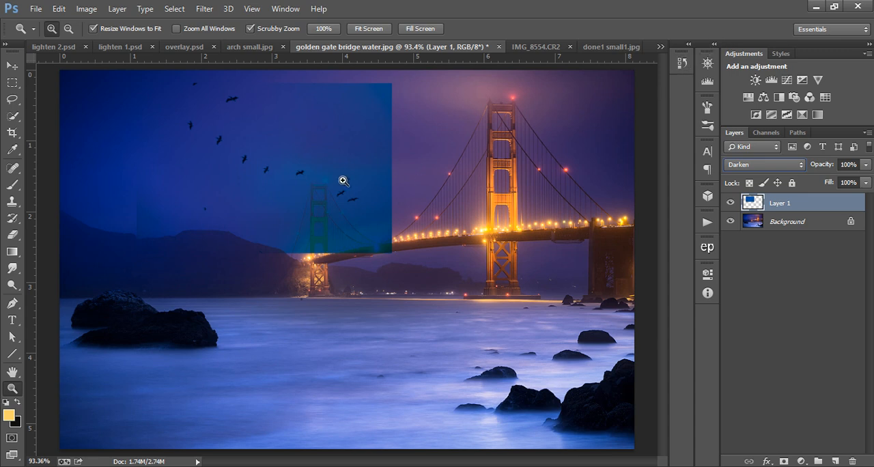
mouse_move(185, 122)
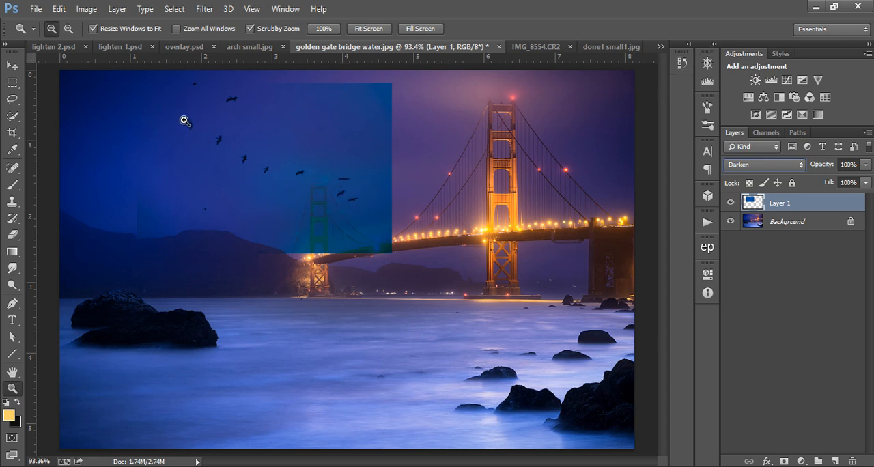
mouse_move(386, 105)
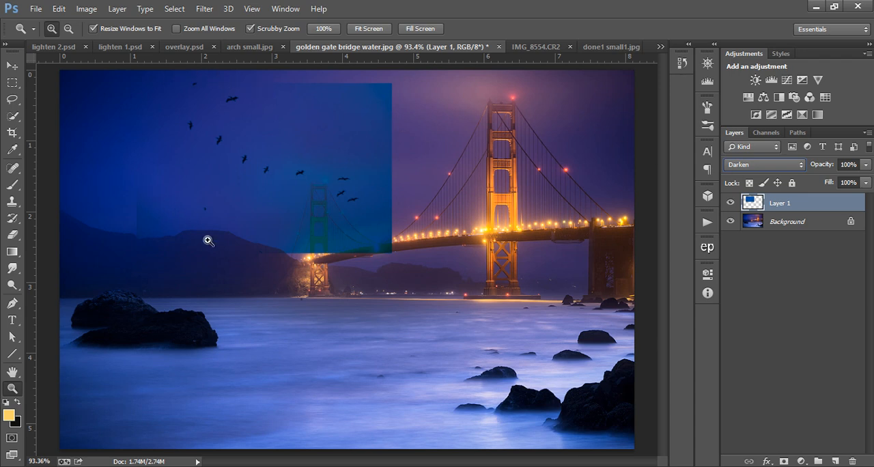
mouse_move(365, 129)
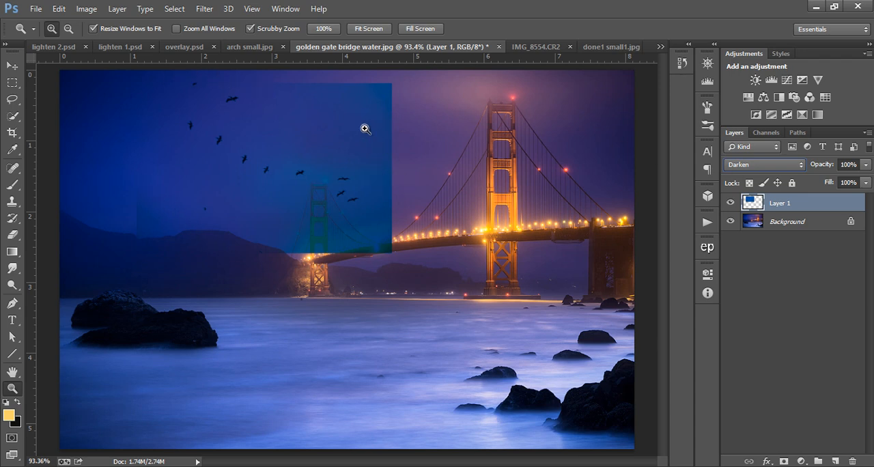
mouse_move(160, 85)
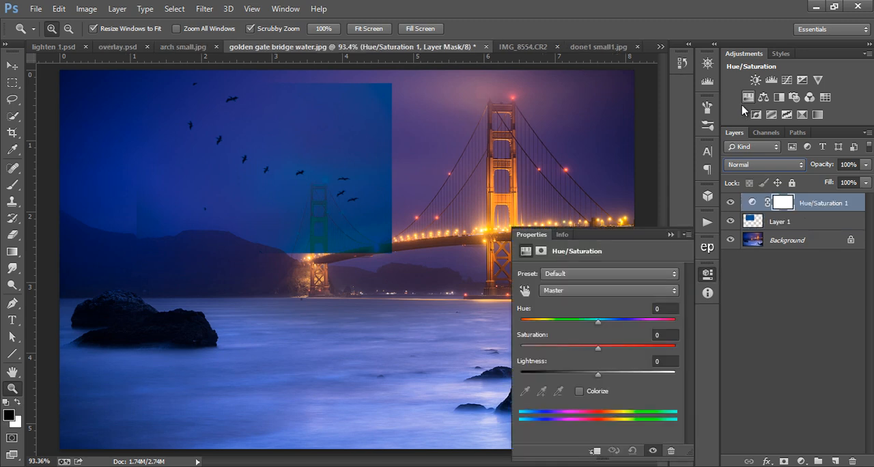
Clip a desaturating Hue/Saturation and a brightening Levels adjustment to the birds layer
left_click_drag(599, 348, 540, 347)
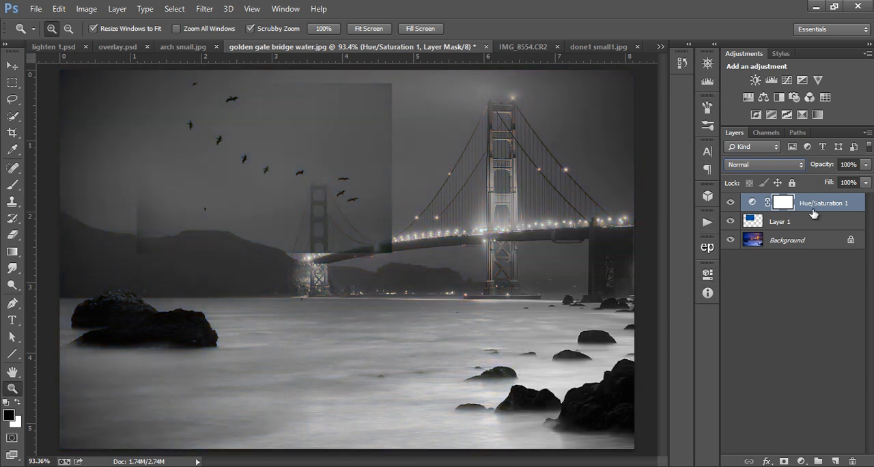
left_click(780, 221)
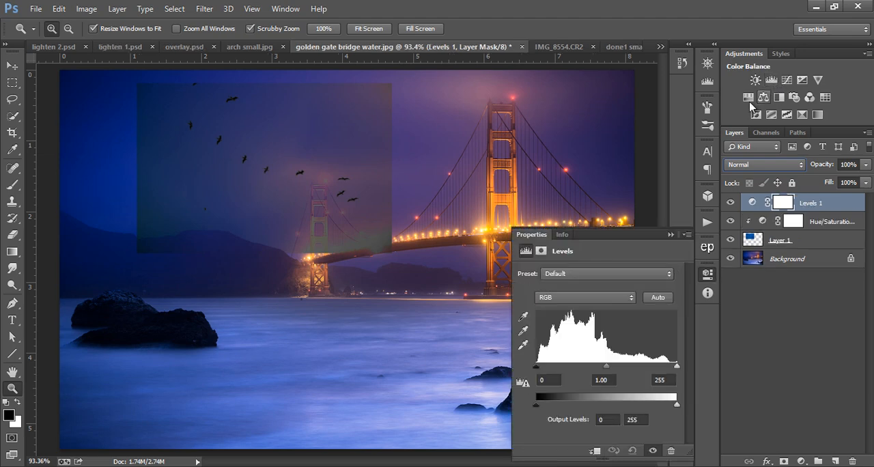
right_click(783, 202)
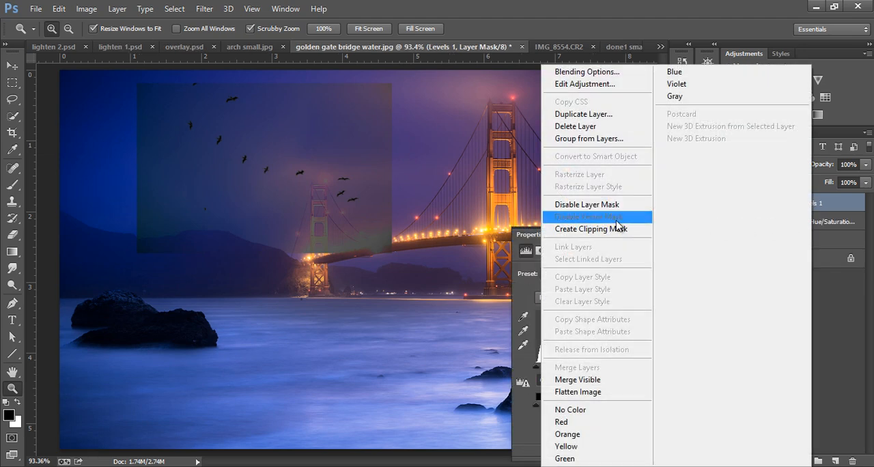
left_click(591, 217)
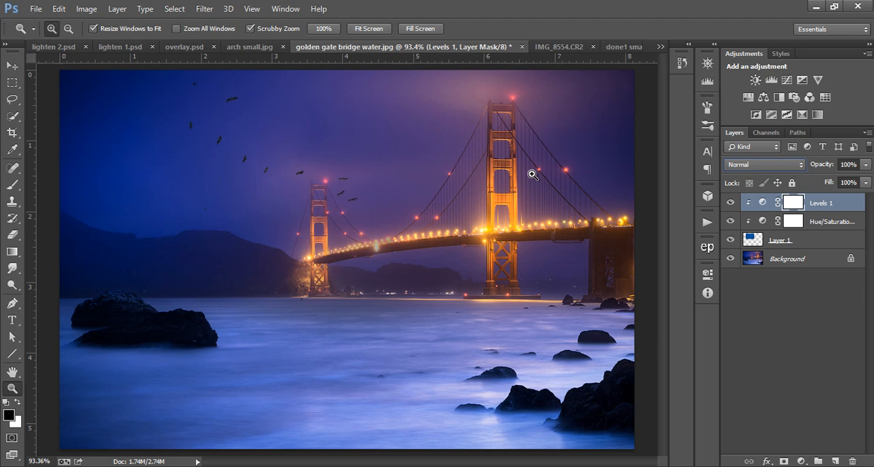
left_click(58, 9)
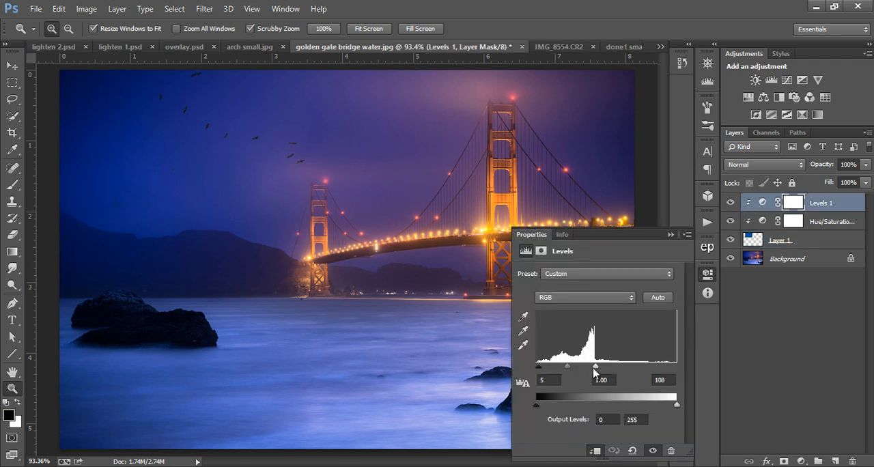
left_click_drag(596, 366, 589, 367)
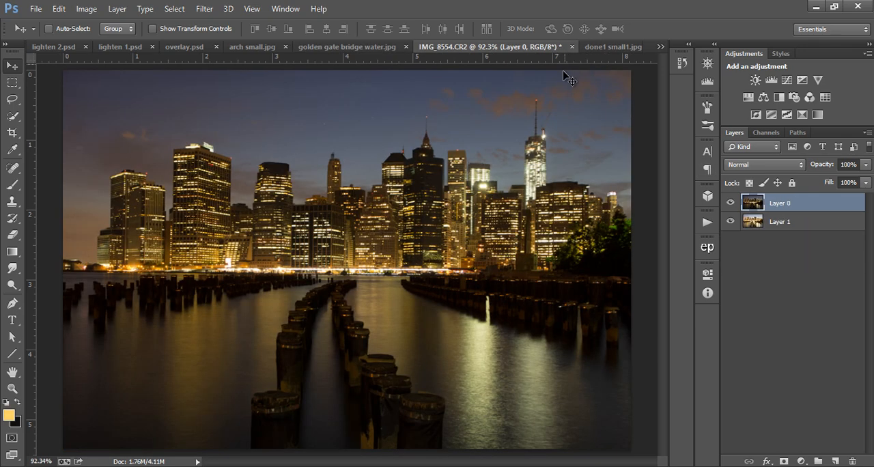
mouse_move(579, 245)
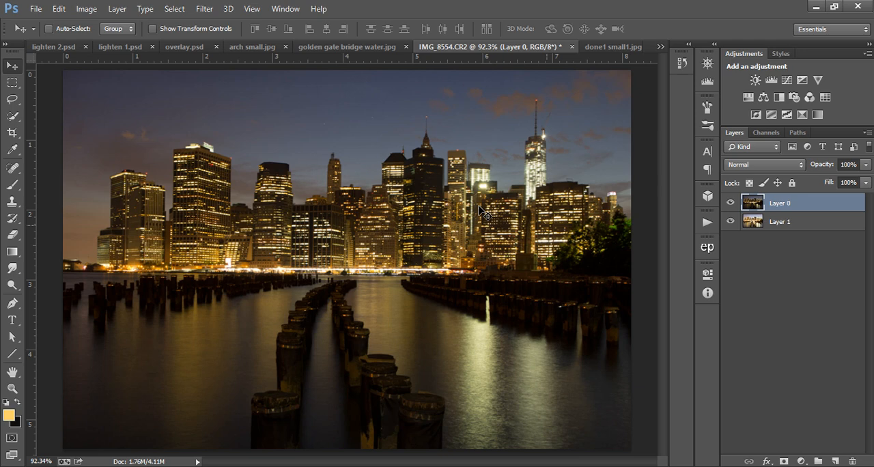
Set Layer 0 to Difference to compare the two skyline exposures
left_click(58, 9)
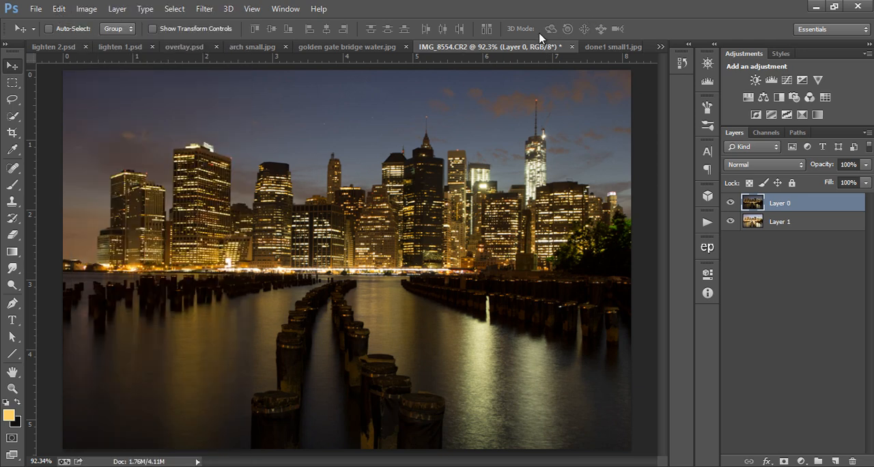
mouse_move(776, 171)
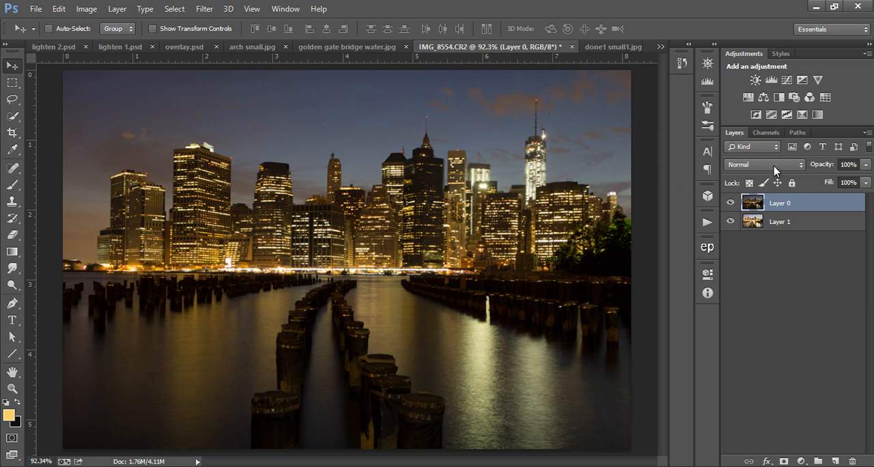
left_click(764, 164)
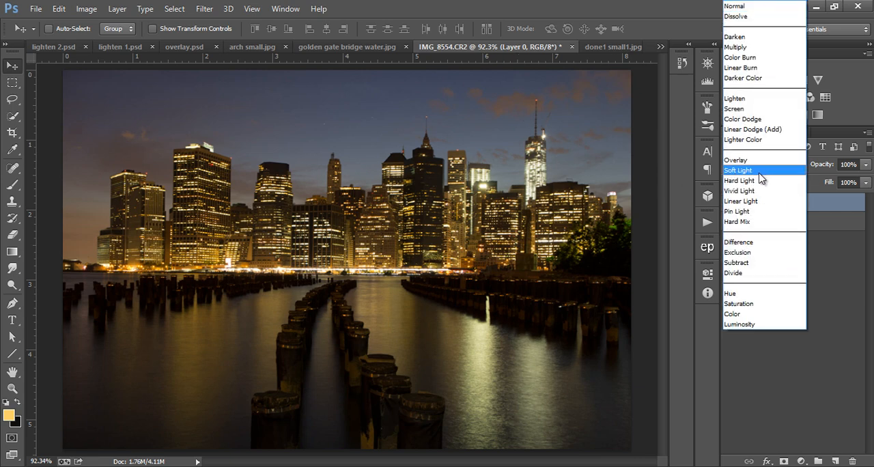
left_click(740, 242)
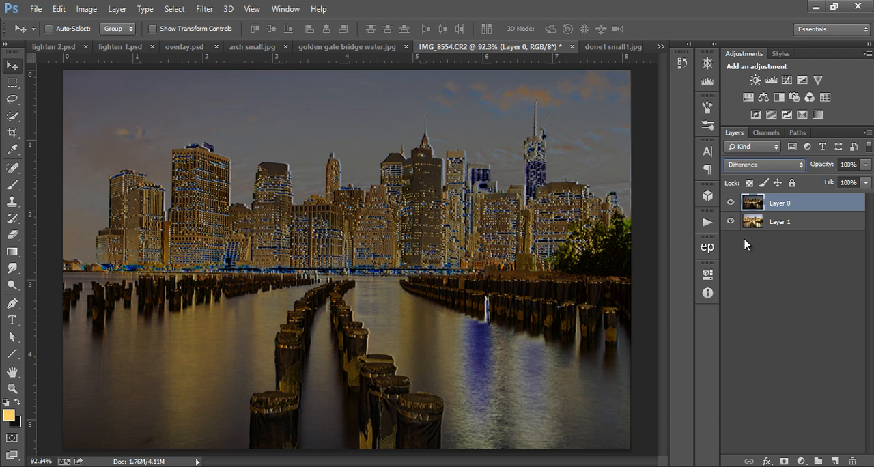
mouse_move(344, 187)
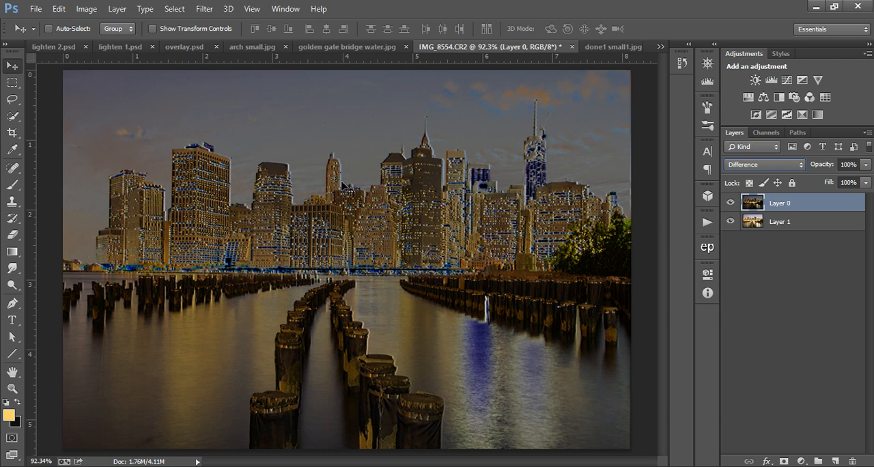
mouse_move(337, 186)
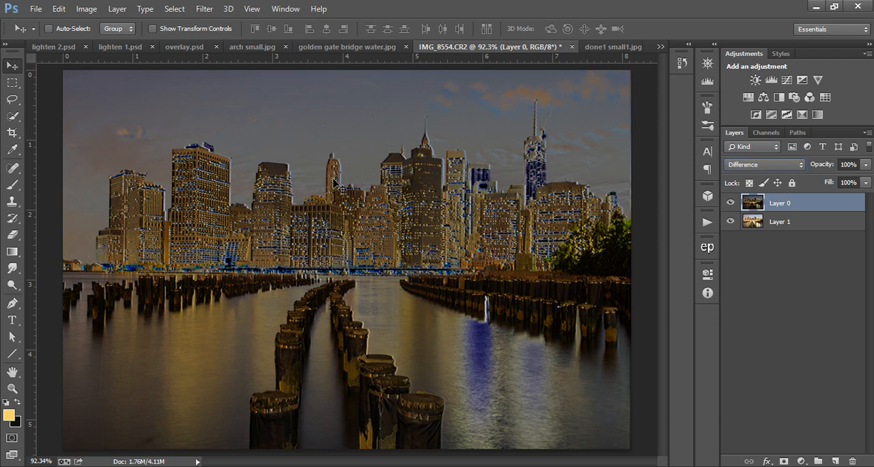
mouse_move(328, 168)
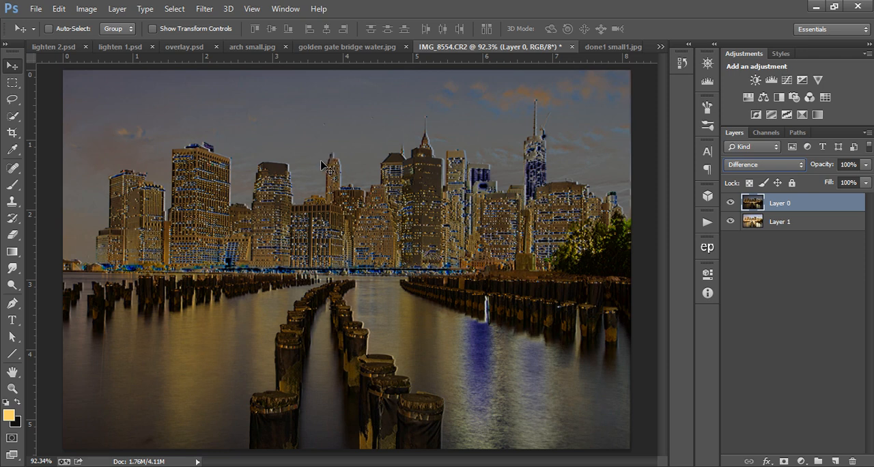
mouse_move(21, 75)
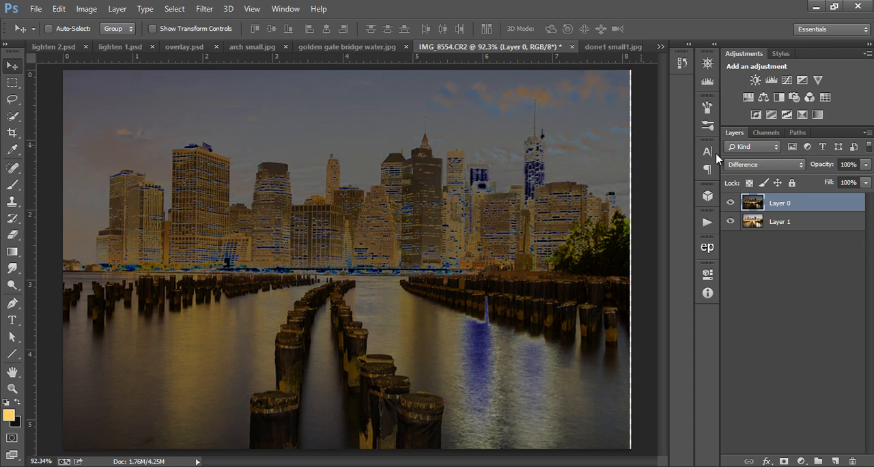
Return Layer 0 to Normal blending and bring up done1 small1.jpg
left_click(763, 164)
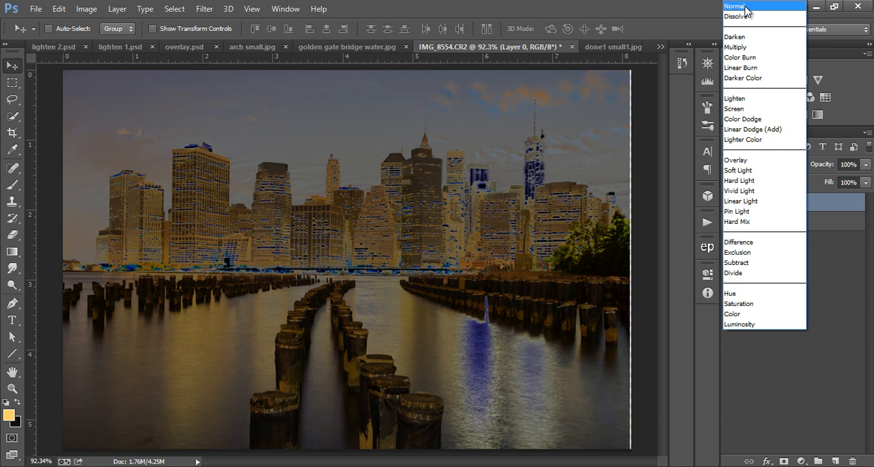
left_click(734, 6)
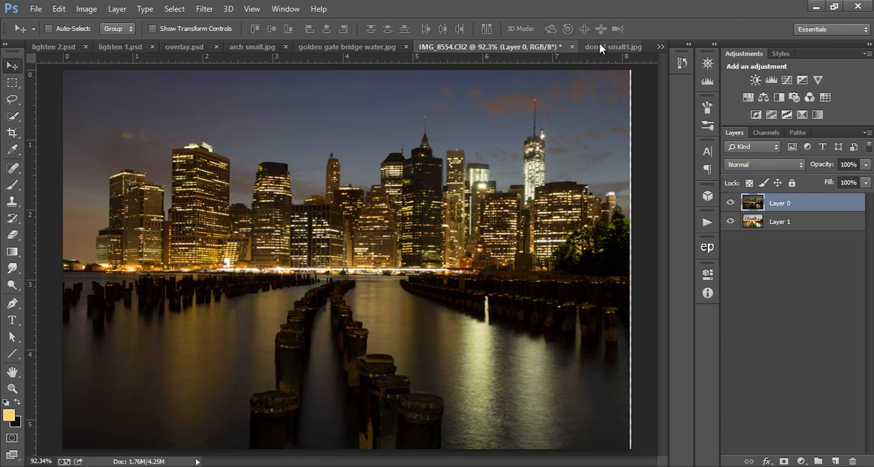
left_click(613, 47)
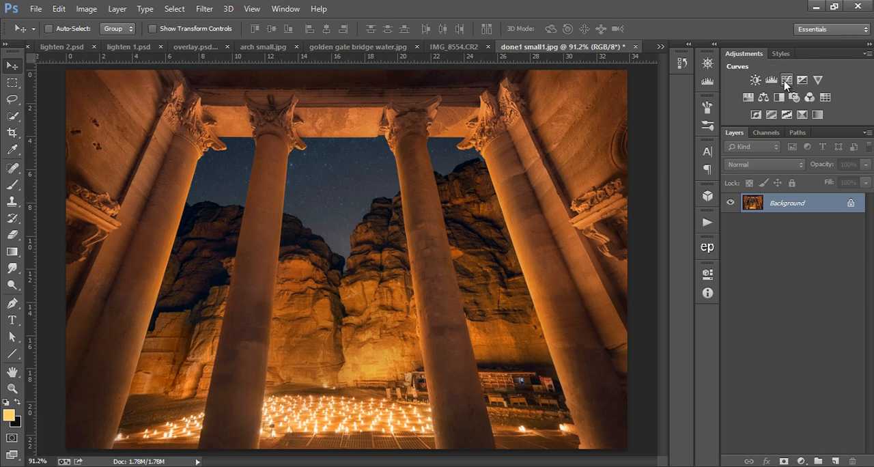
Add a Curves 1 adjustment to the temple photo, blended in Luminosity mode
left_click(786, 79)
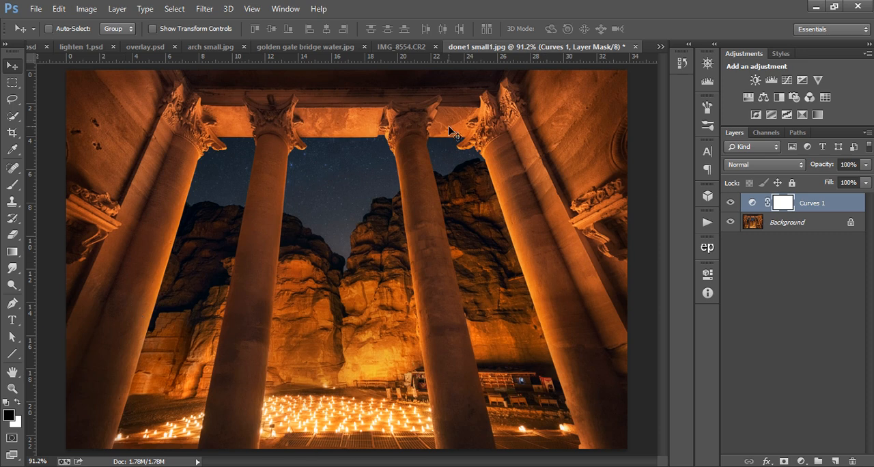
mouse_move(481, 297)
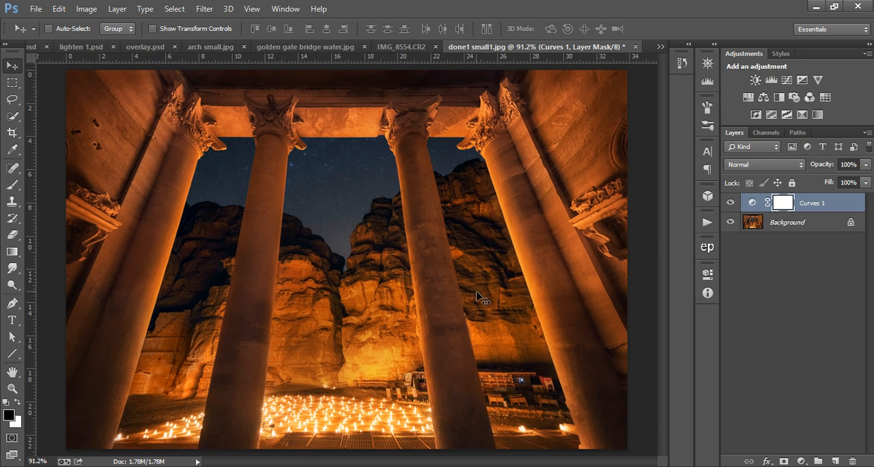
mouse_move(97, 143)
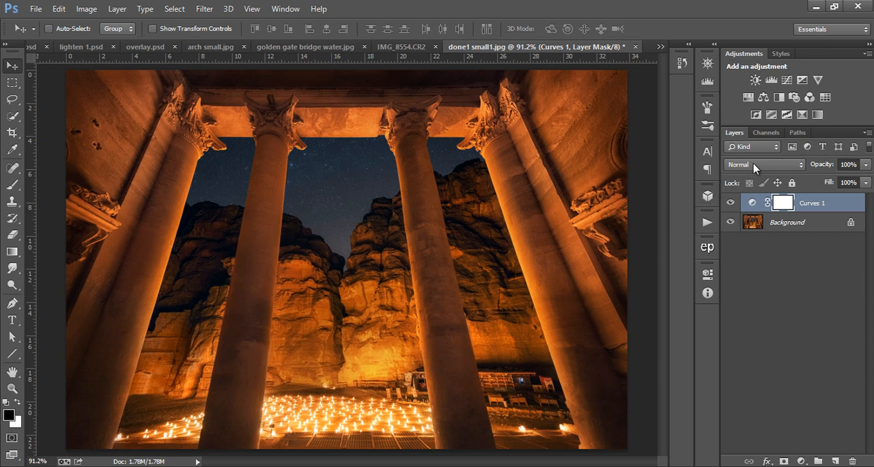
left_click(761, 164)
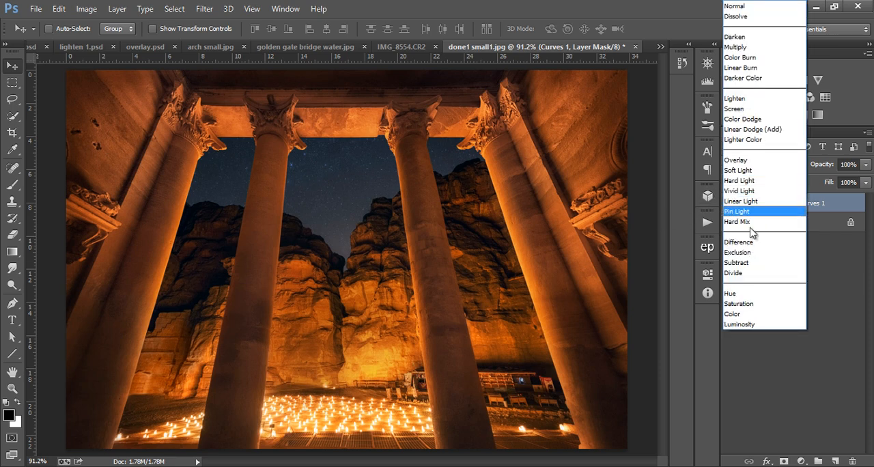
left_click(739, 324)
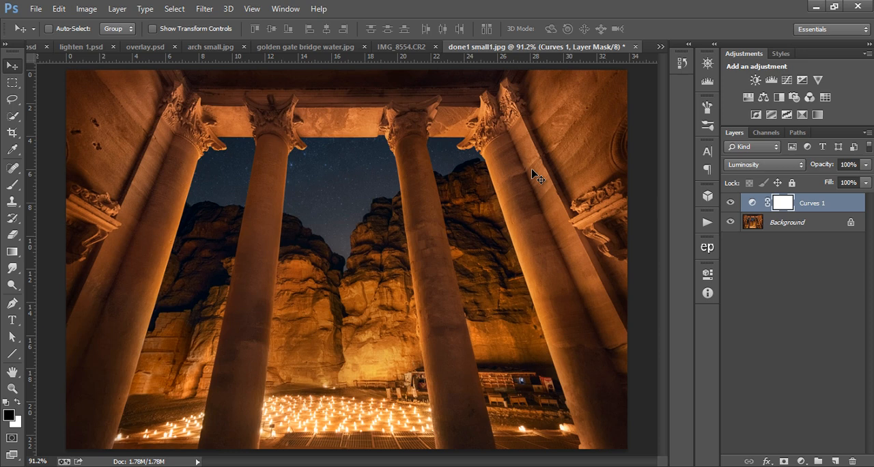
mouse_move(599, 199)
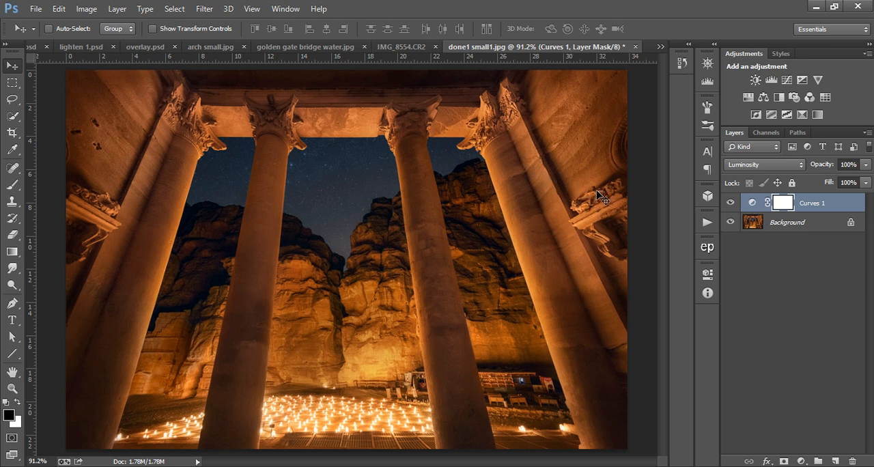